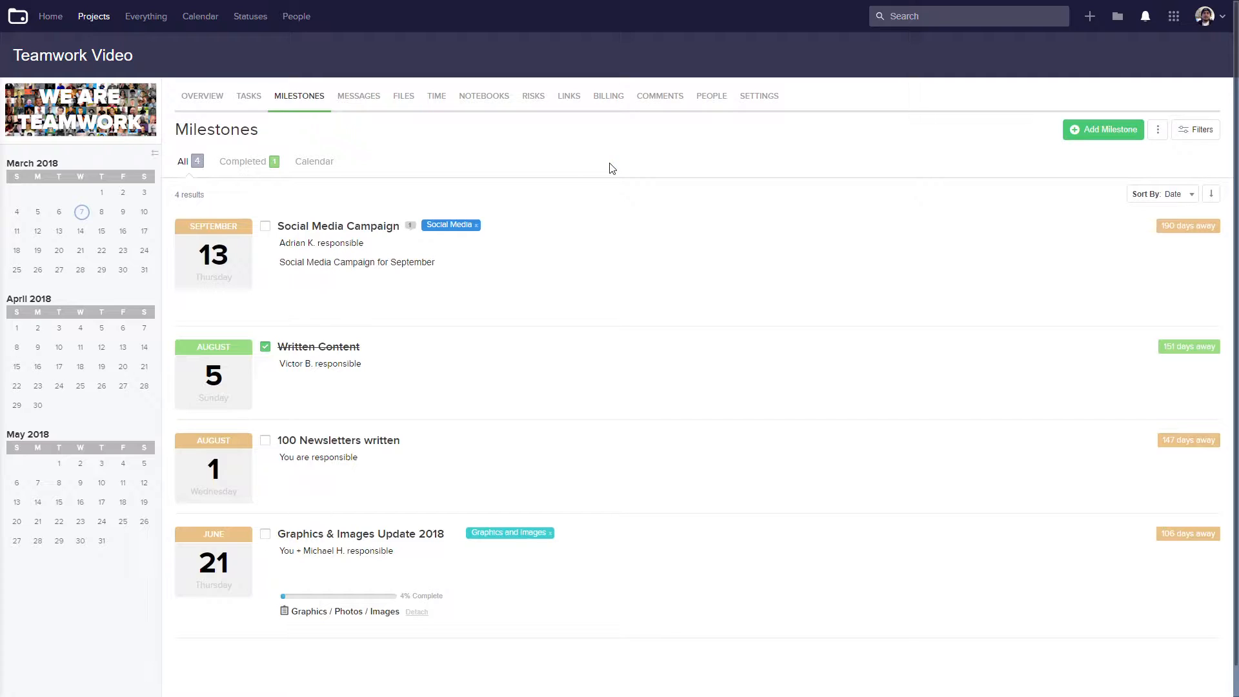
pyautogui.moveTo(594, 155)
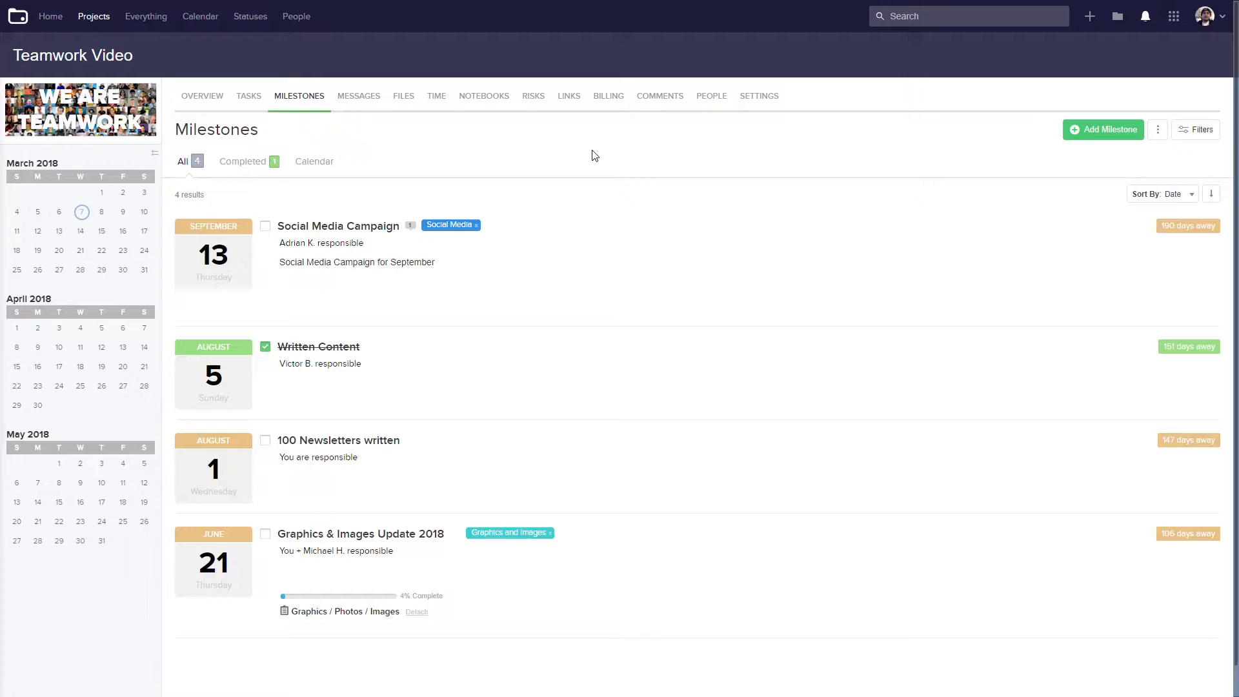
pyautogui.moveTo(616, 153)
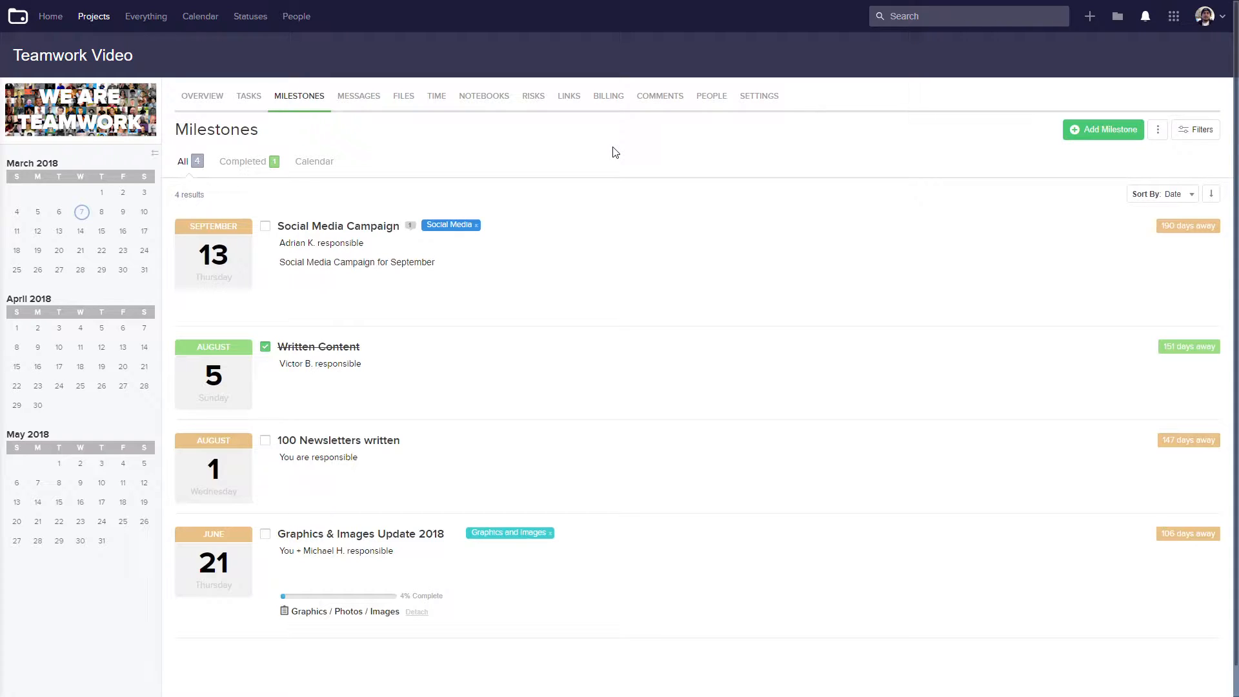
pyautogui.moveTo(318, 346)
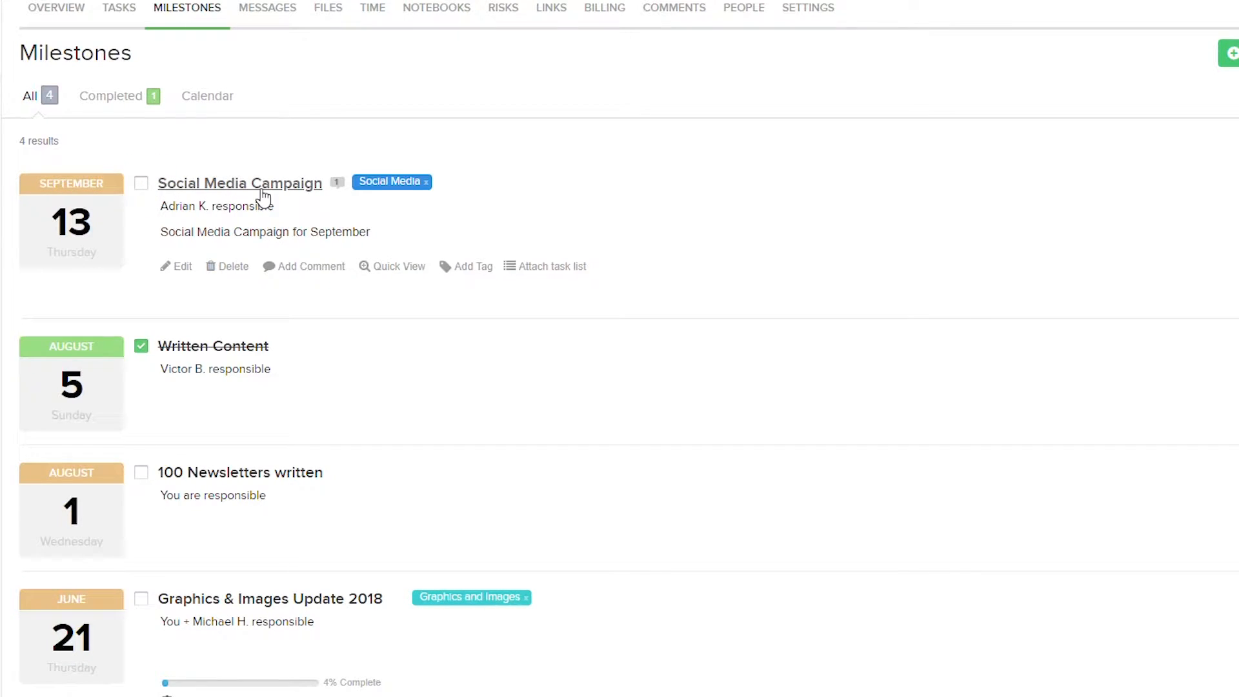
# Step: View a comment, switch between completed, calendar and all milestone views, and test sort order
pyautogui.click(335, 183)
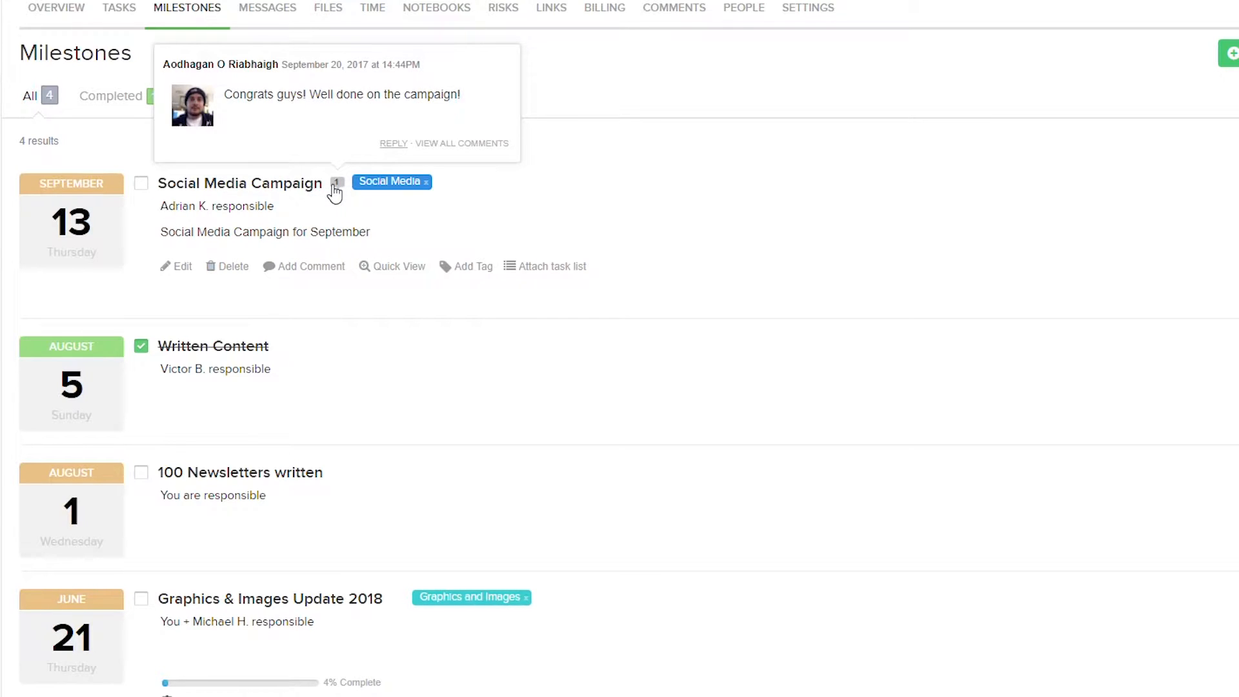
pyautogui.moveTo(388, 204)
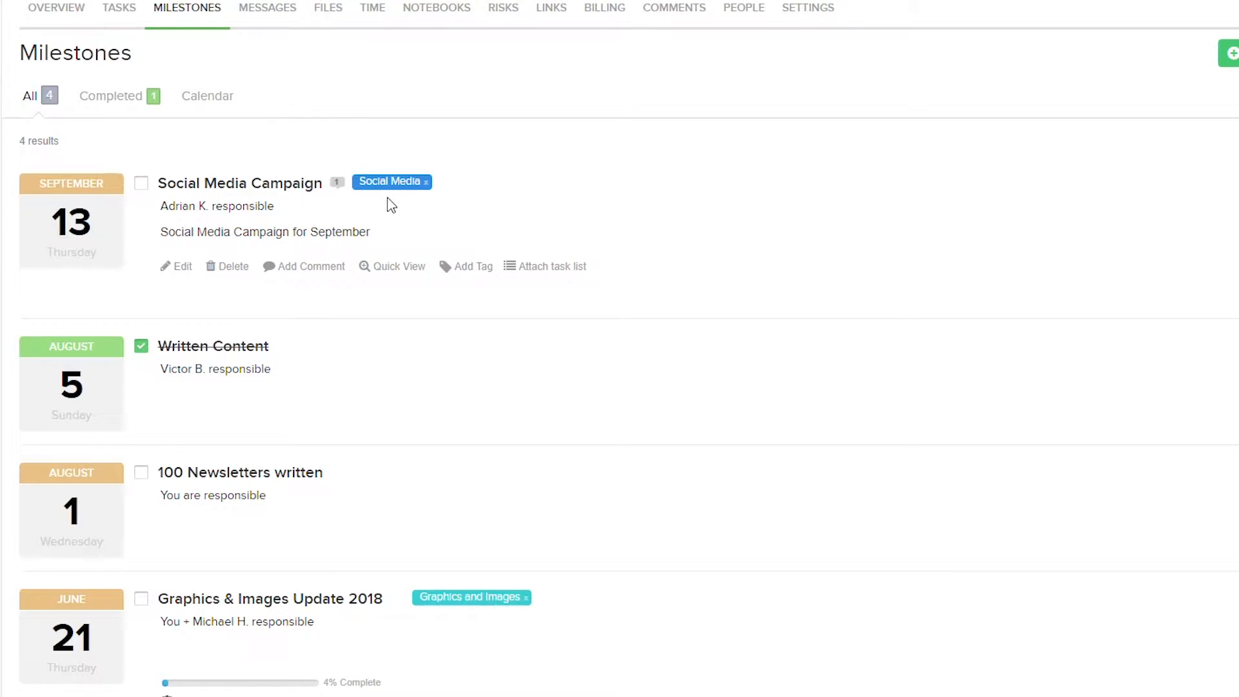
pyautogui.moveTo(224, 212)
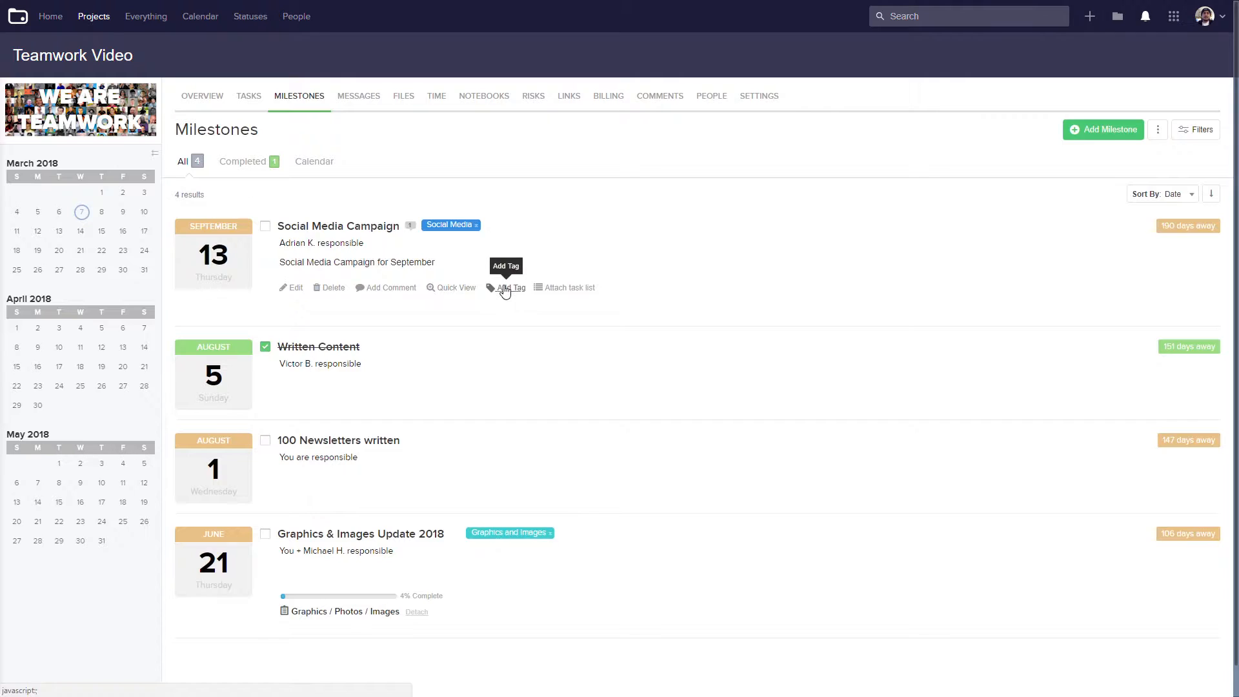
pyautogui.moveTo(547, 292)
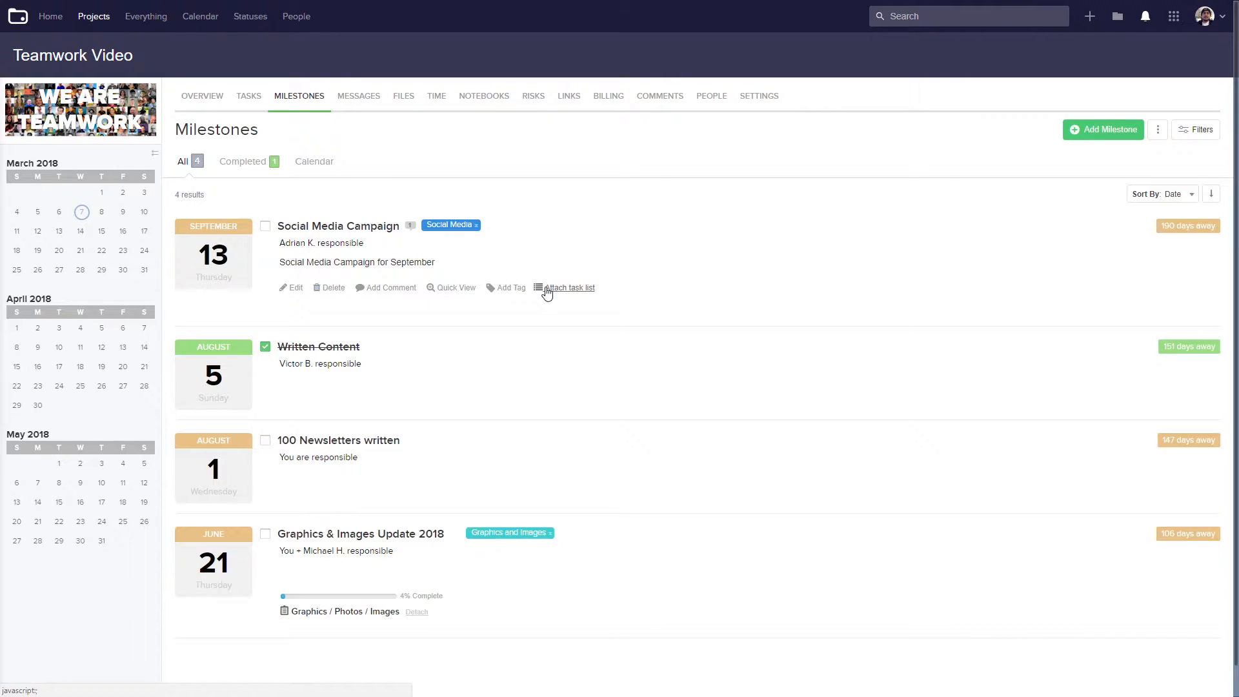
pyautogui.moveTo(873, 307)
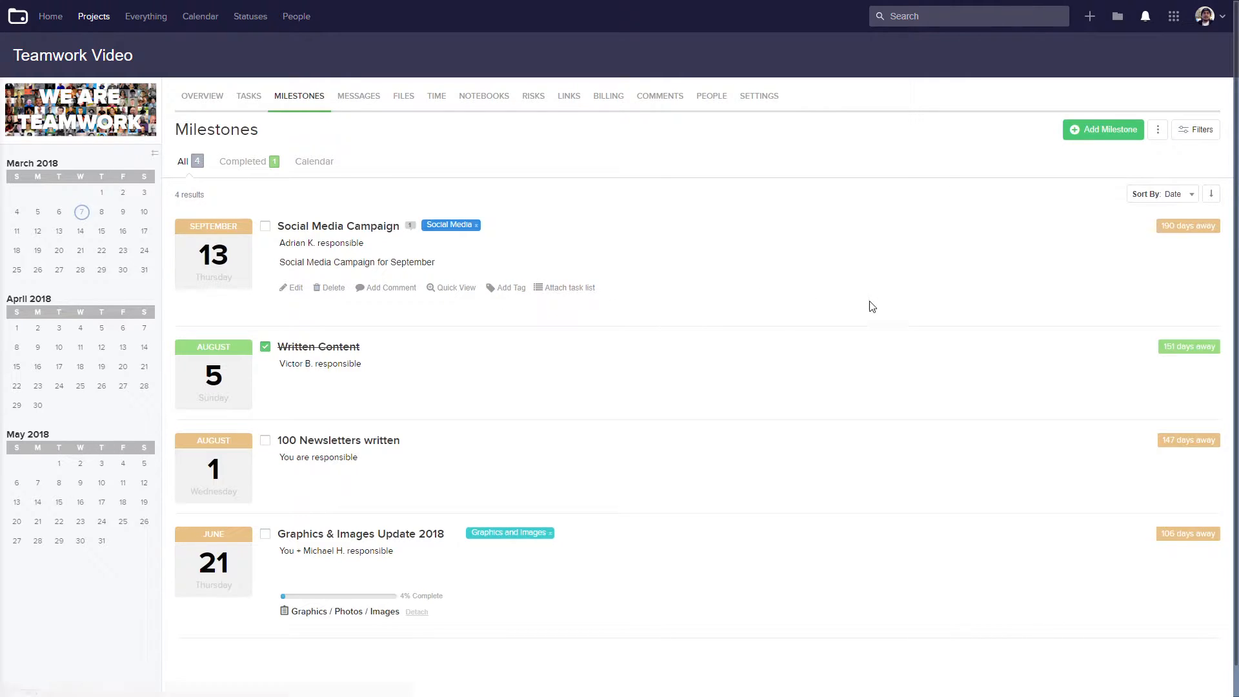
pyautogui.moveTo(1170, 237)
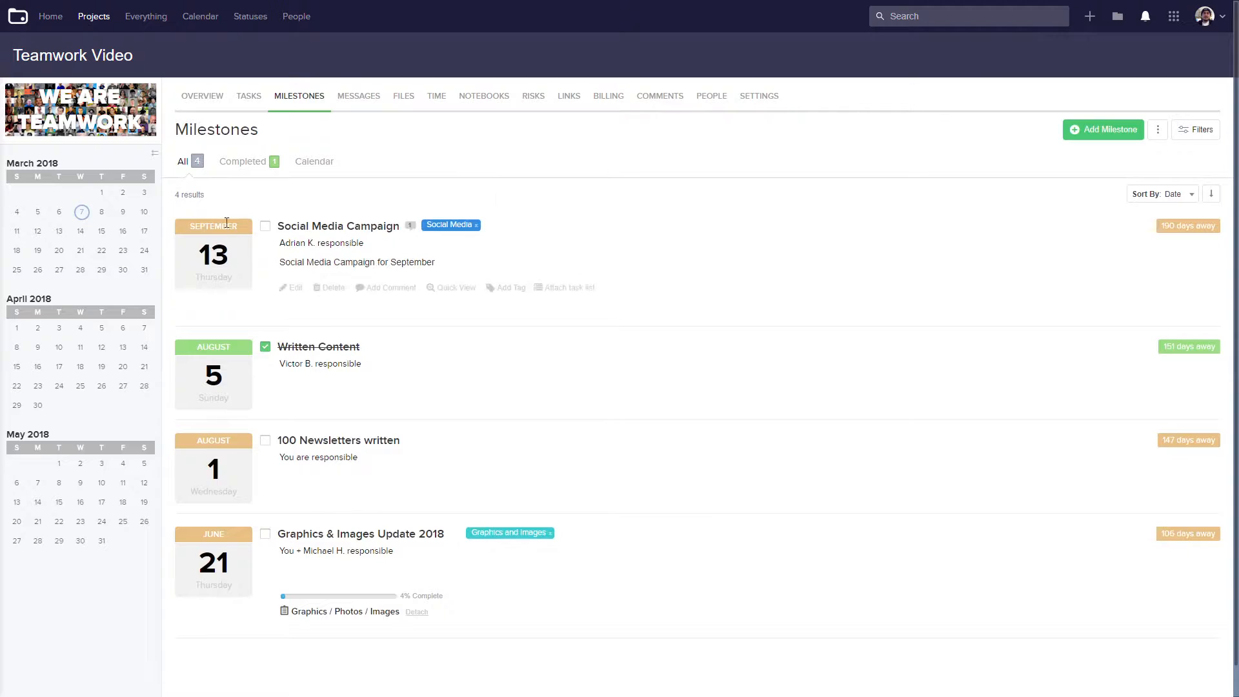
pyautogui.moveTo(230, 350)
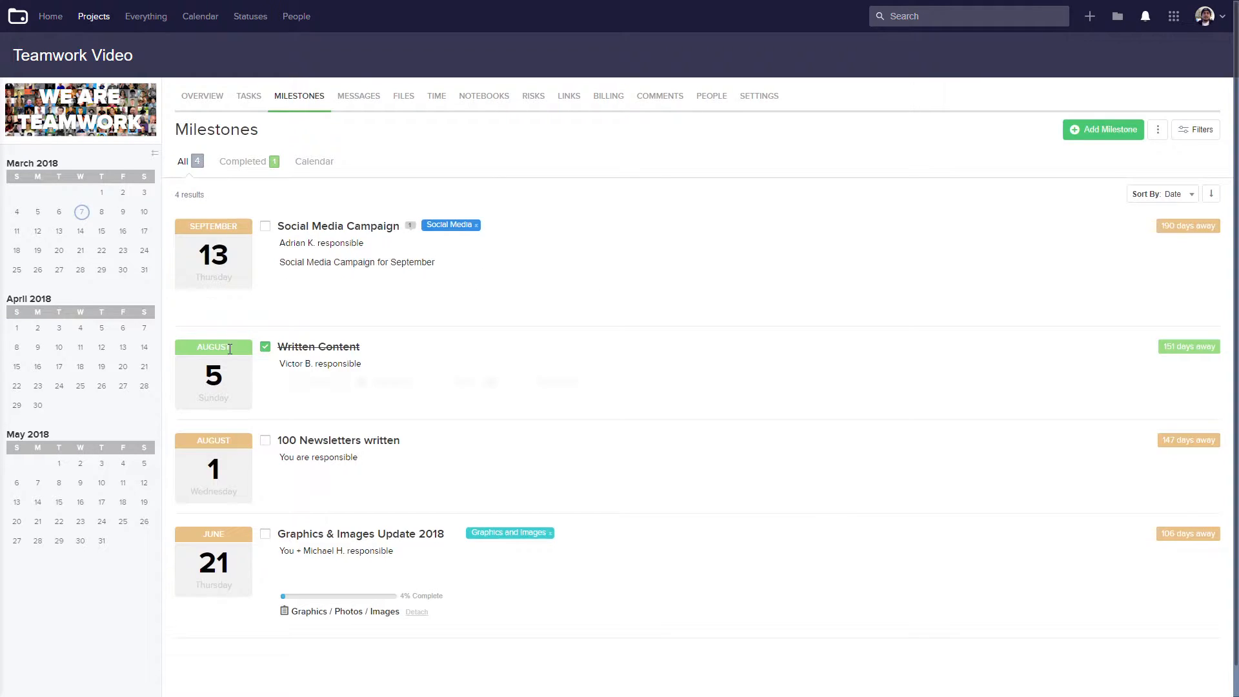
pyautogui.moveTo(318, 346)
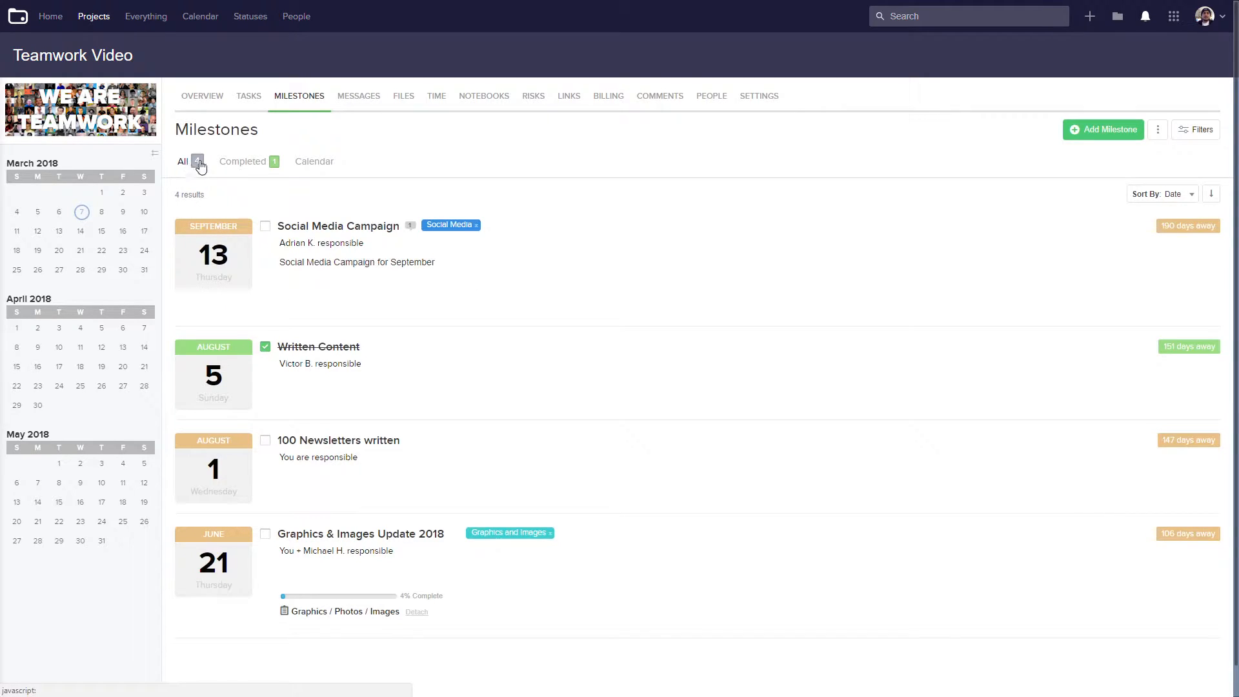
pyautogui.click(242, 161)
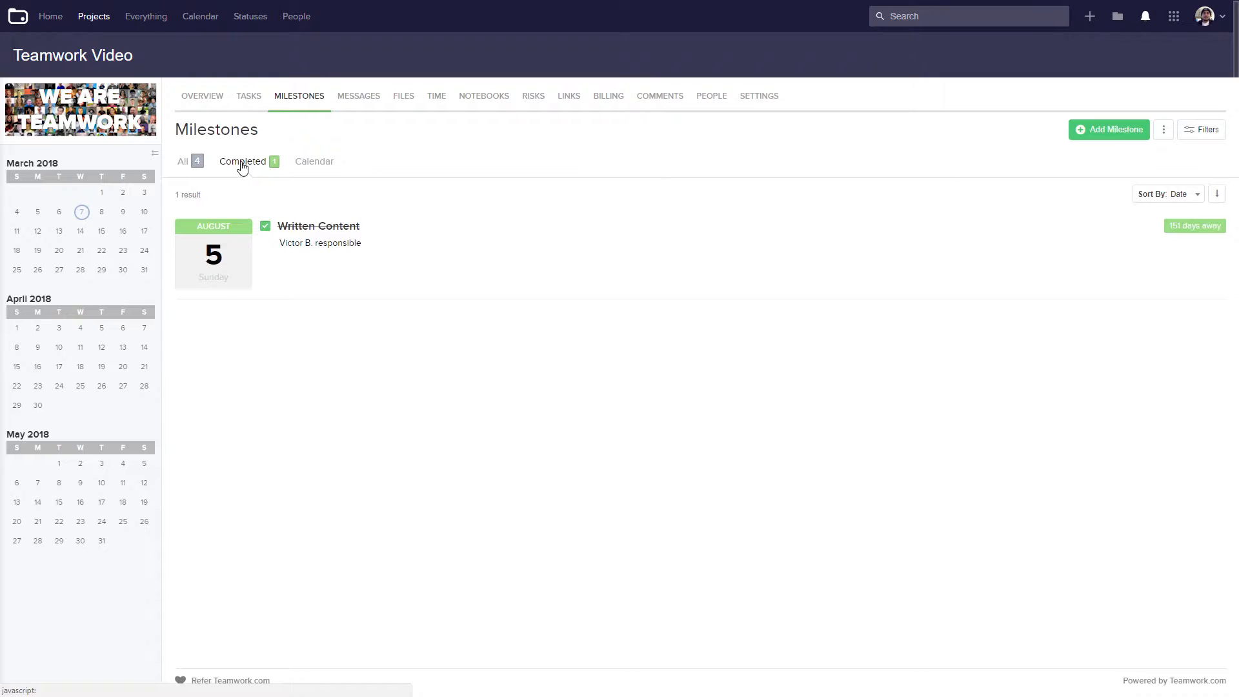
pyautogui.click(313, 161)
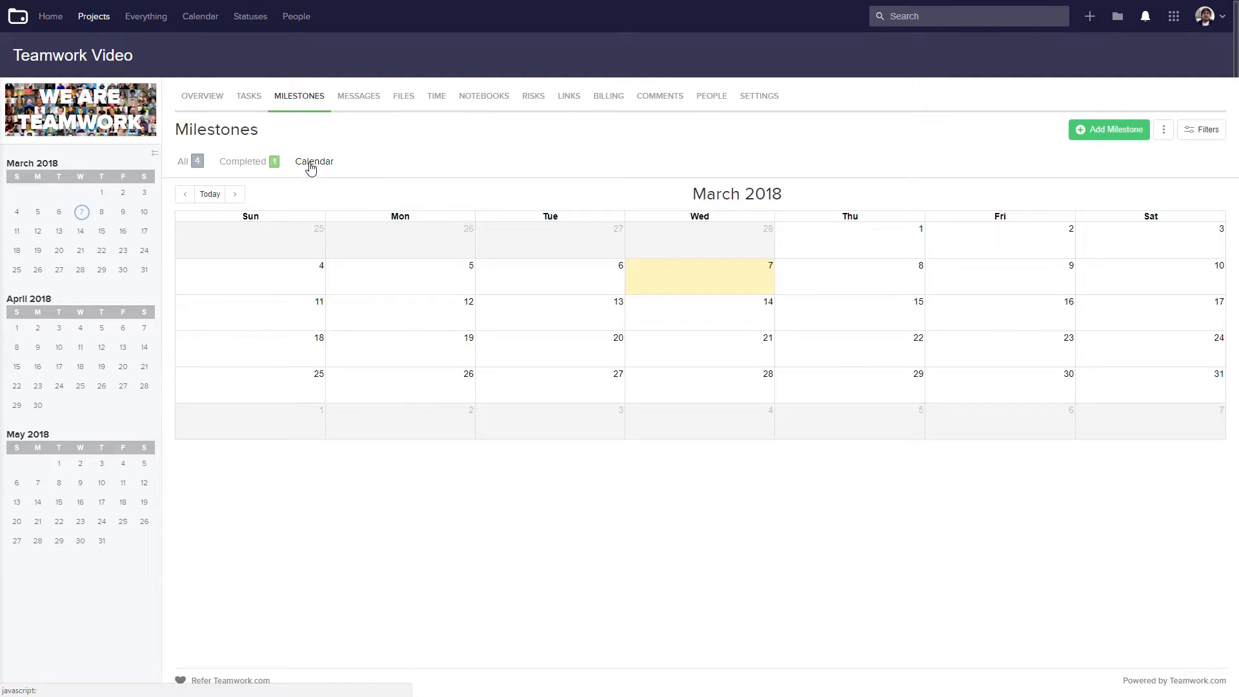
pyautogui.click(182, 162)
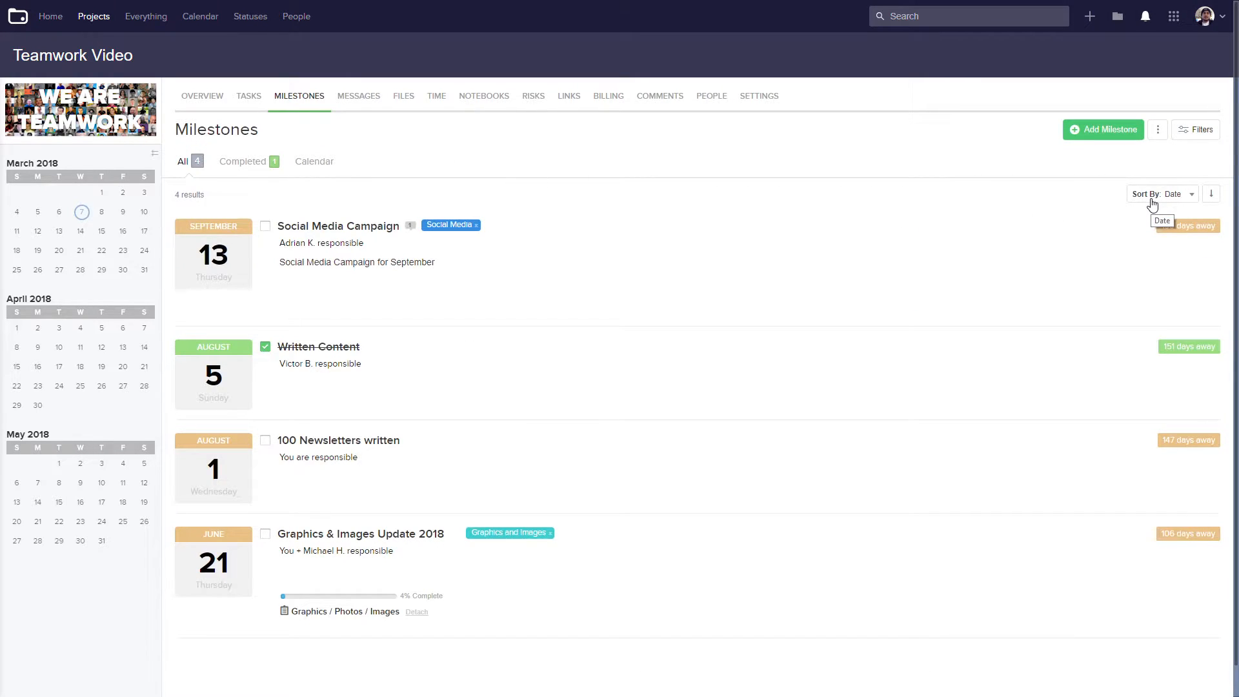
pyautogui.click(1162, 194)
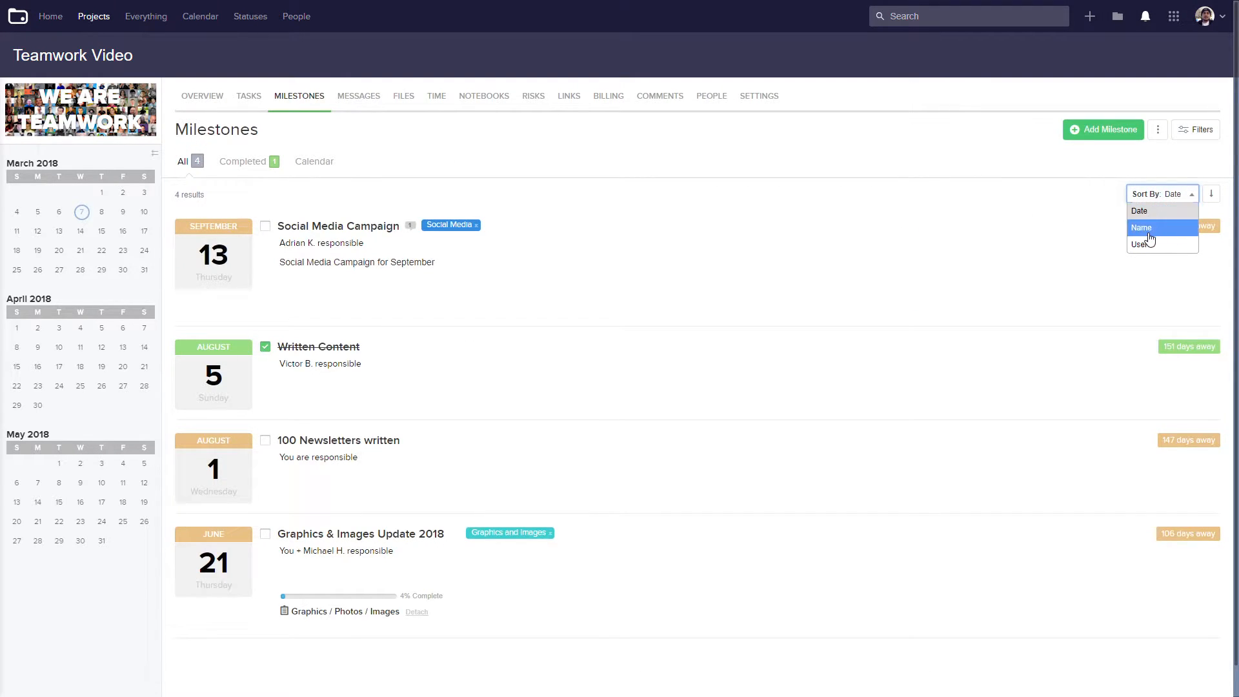
pyautogui.moveTo(1150, 244)
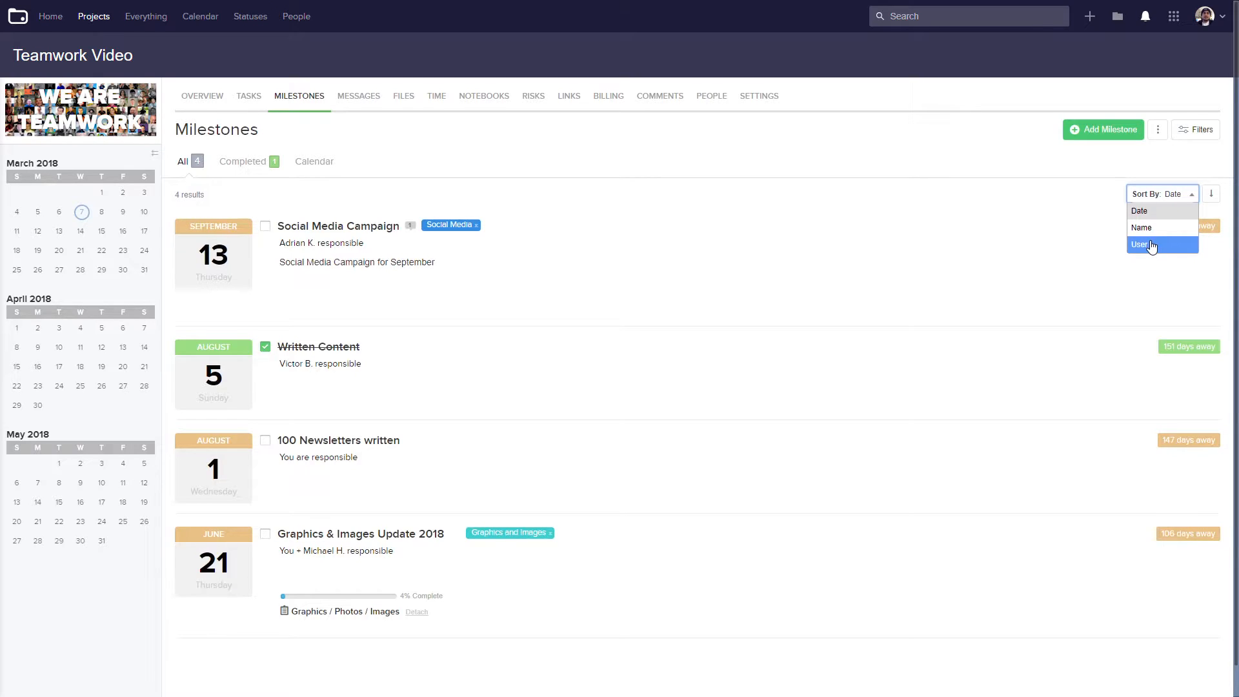
pyautogui.click(1211, 193)
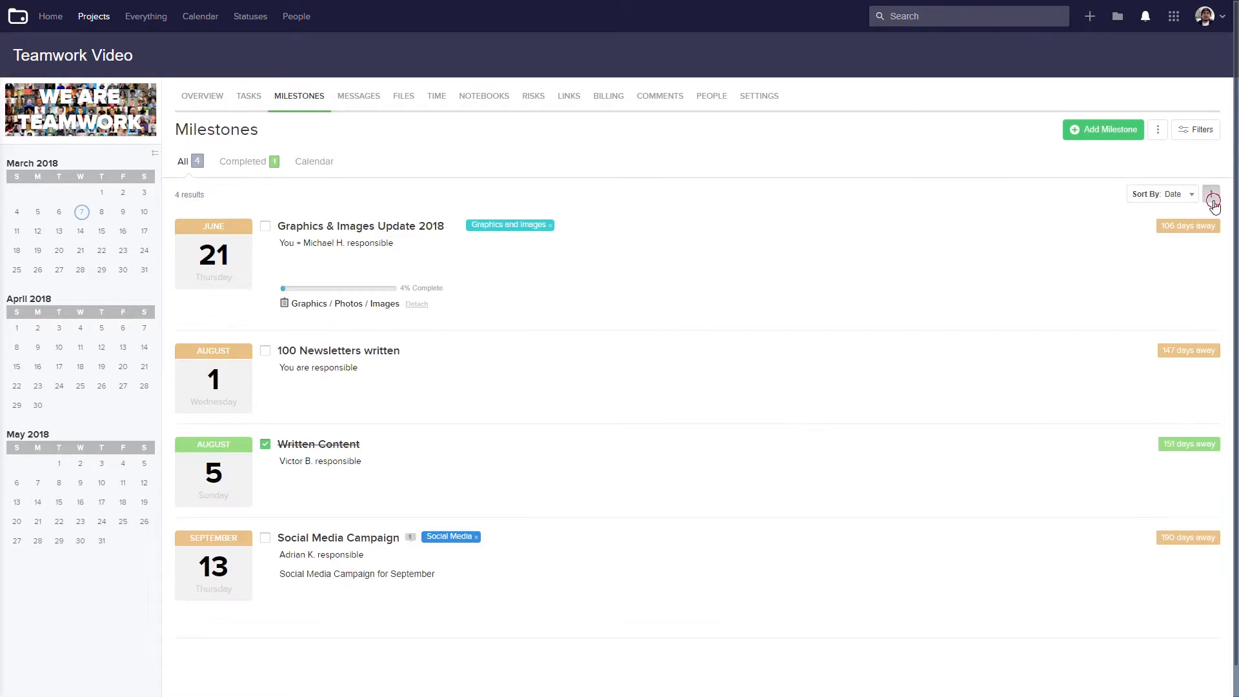
pyautogui.click(1212, 193)
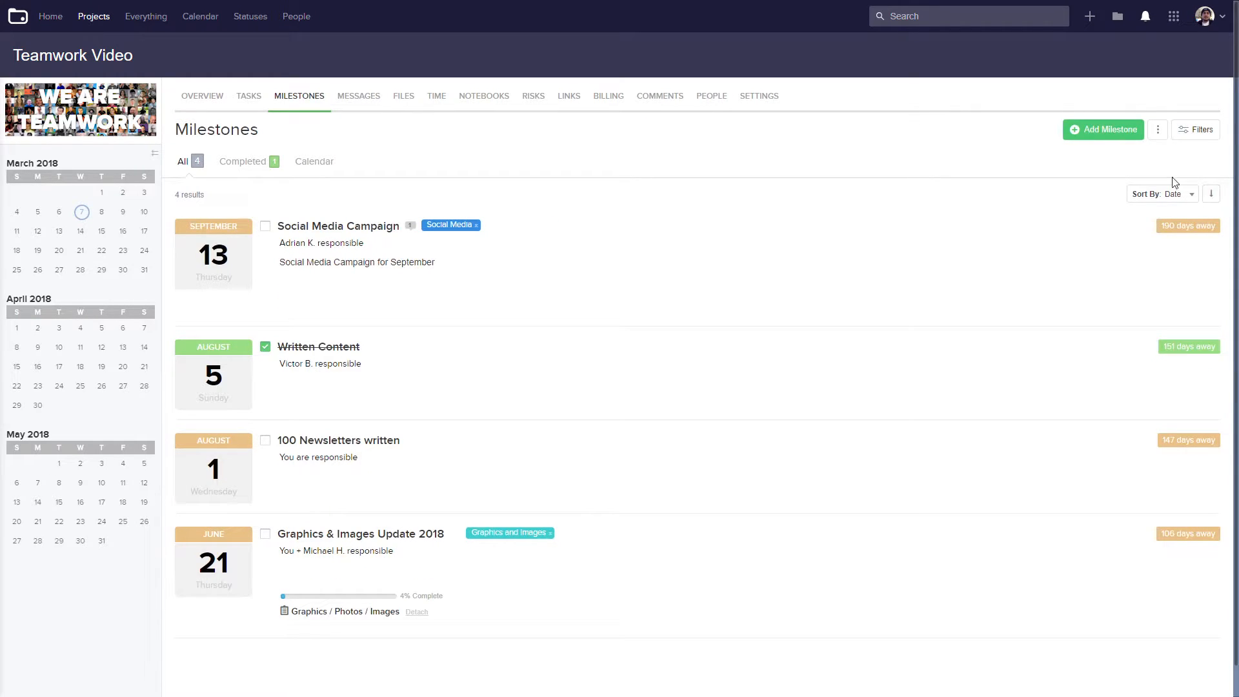
# Step: Start a new milestone named 'Editing' due 21 March 2018 and choose who is responsible
pyautogui.click(1103, 130)
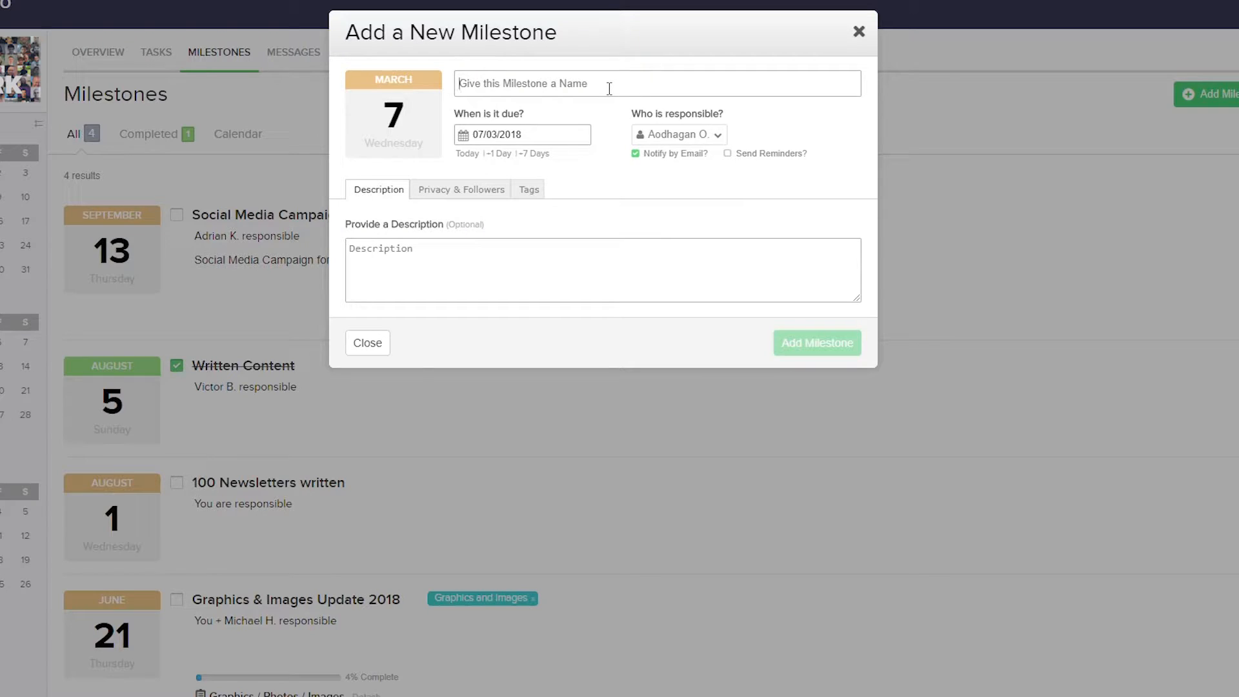
pyautogui.write('Editing')
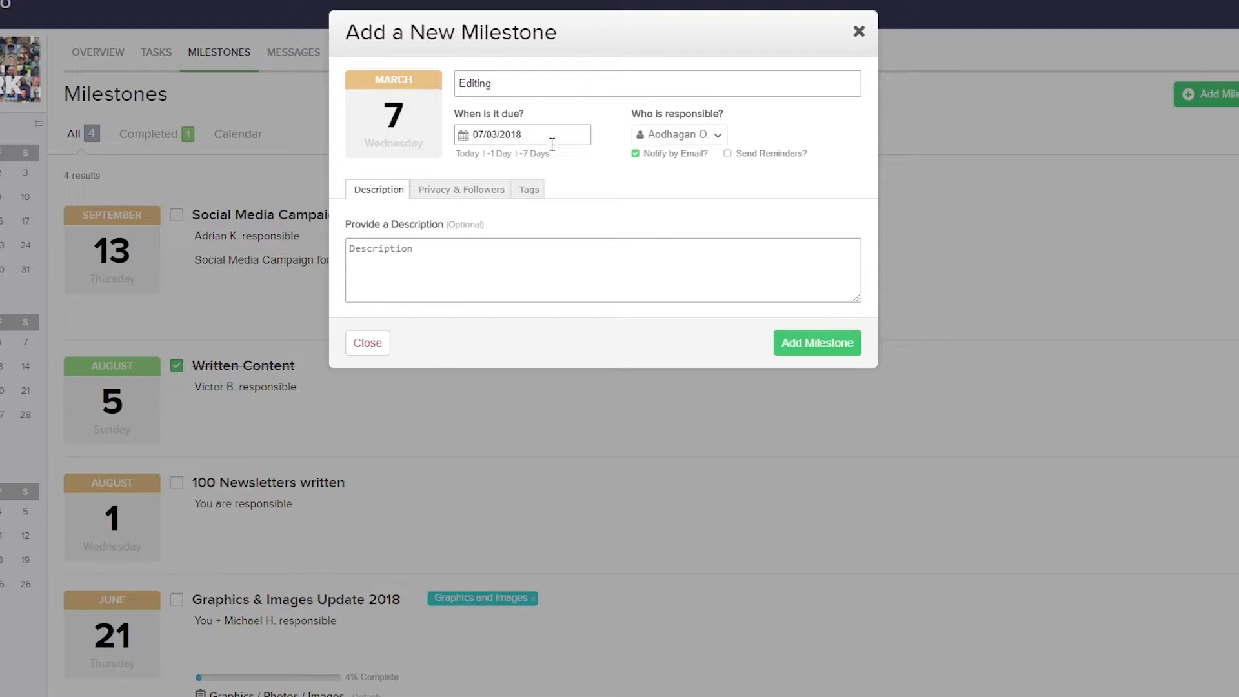
pyautogui.moveTo(539, 153)
pyautogui.write('21')
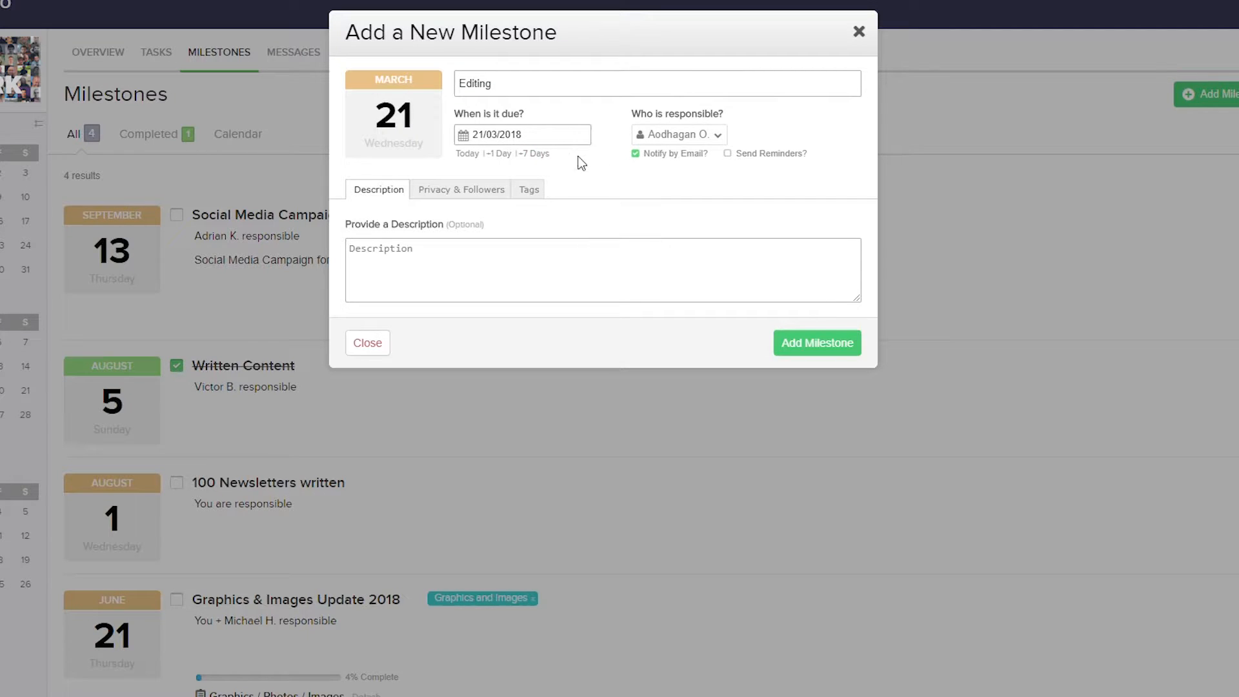
pyautogui.click(677, 135)
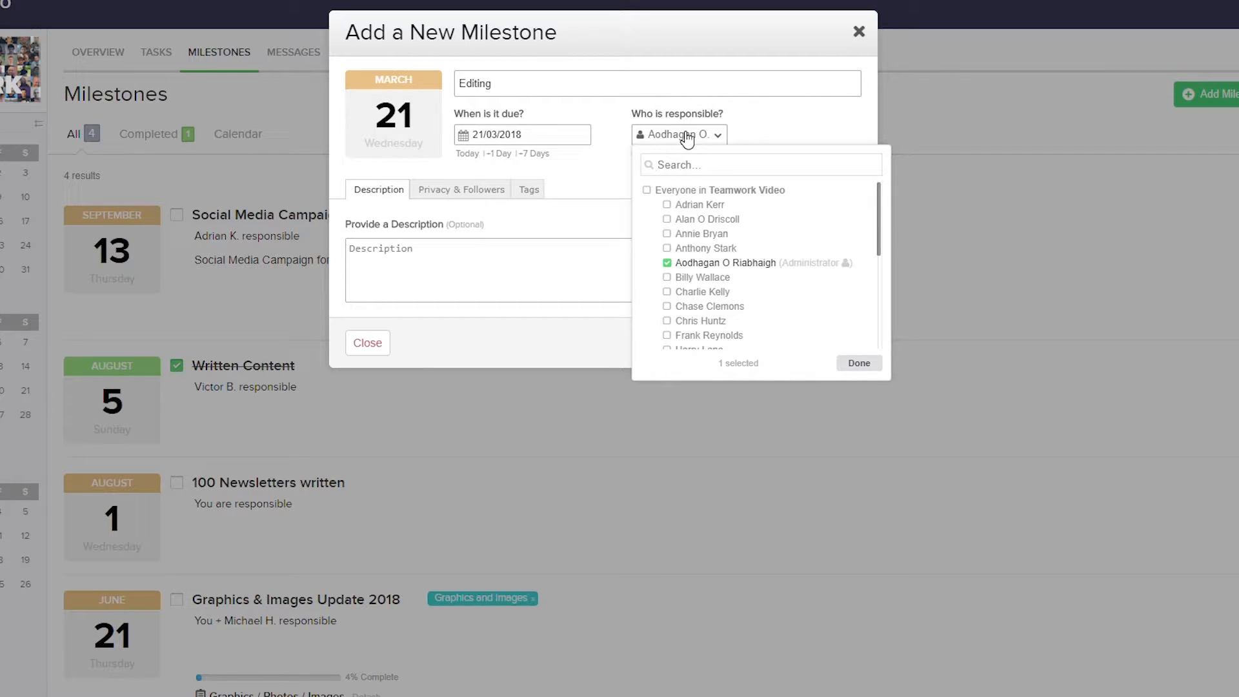
# Step: Make three people responsible, turn off email notification, and view privacy and follower settings
pyautogui.click(666, 292)
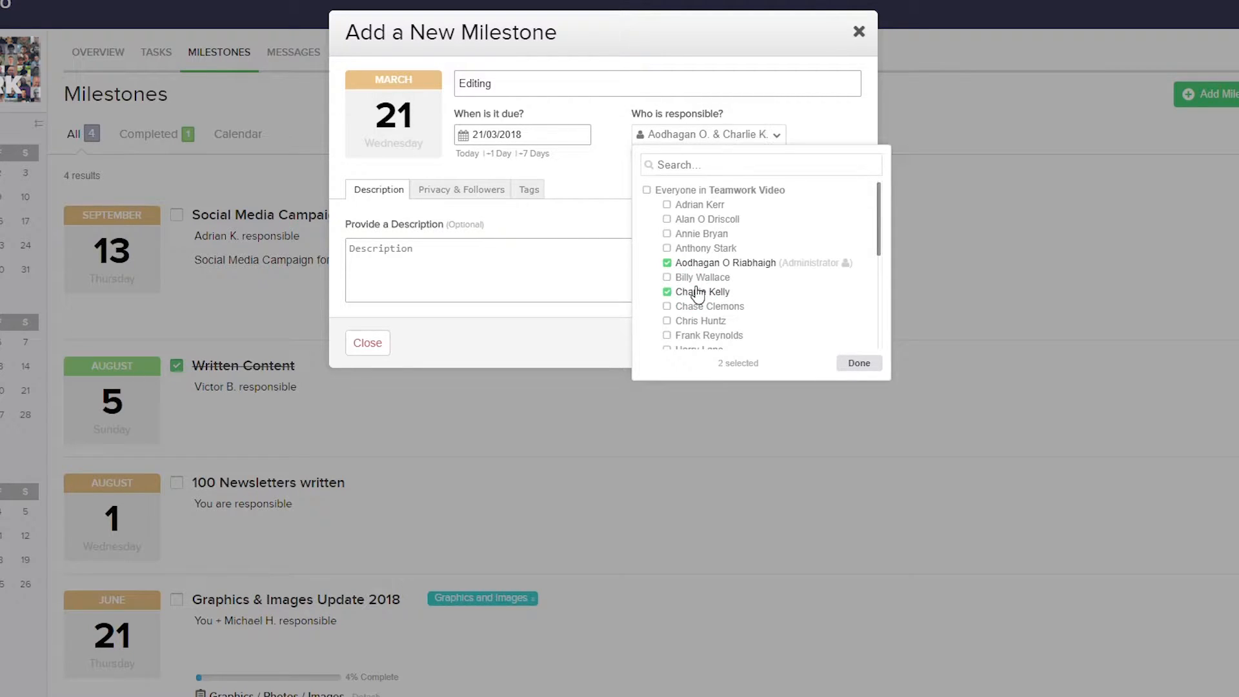
pyautogui.click(666, 277)
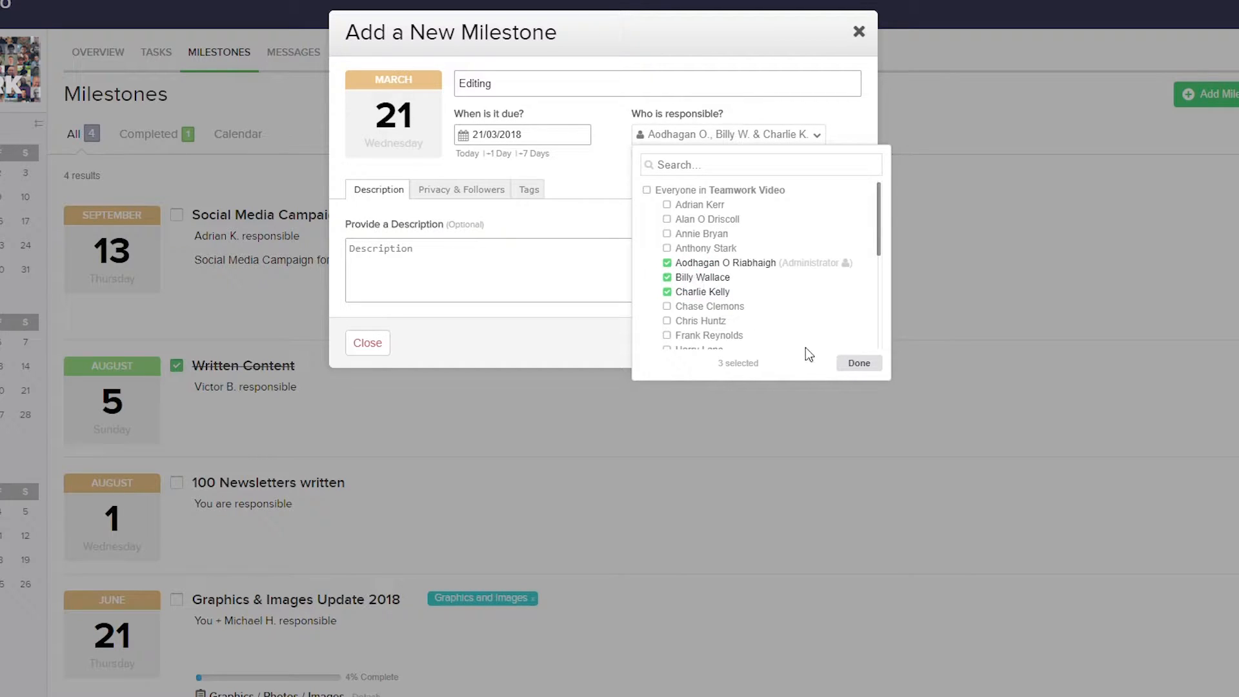
pyautogui.click(858, 363)
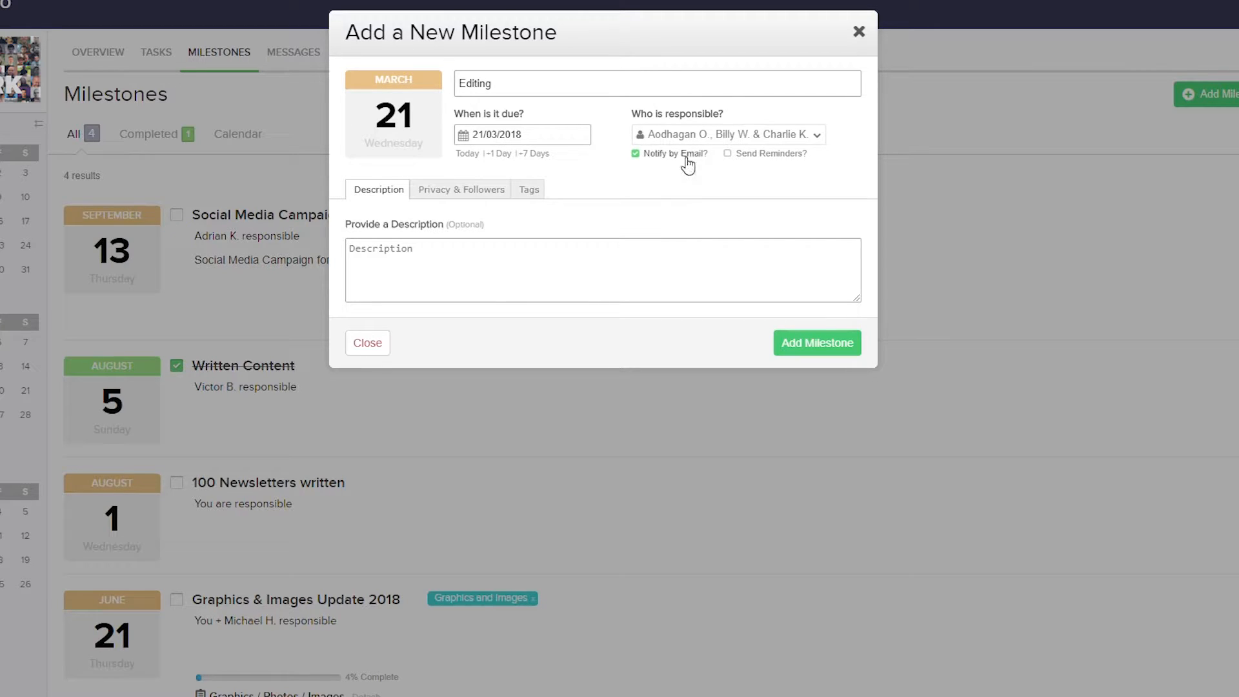
pyautogui.moveTo(759, 162)
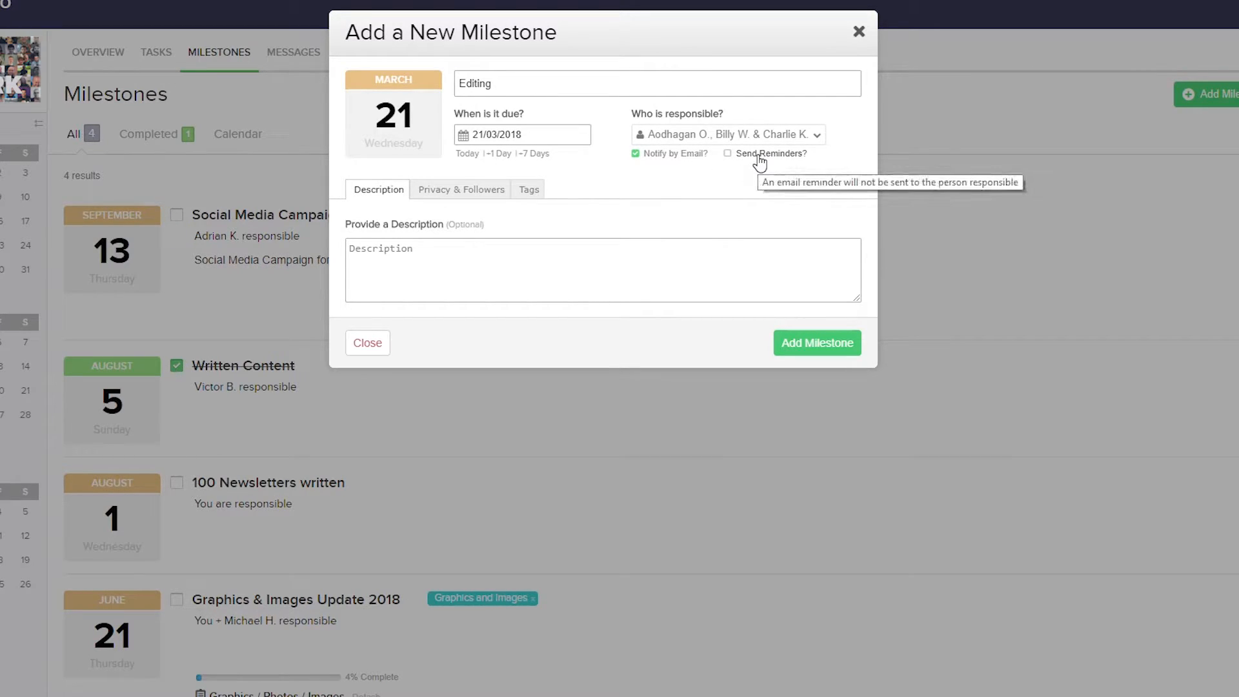
pyautogui.click(636, 154)
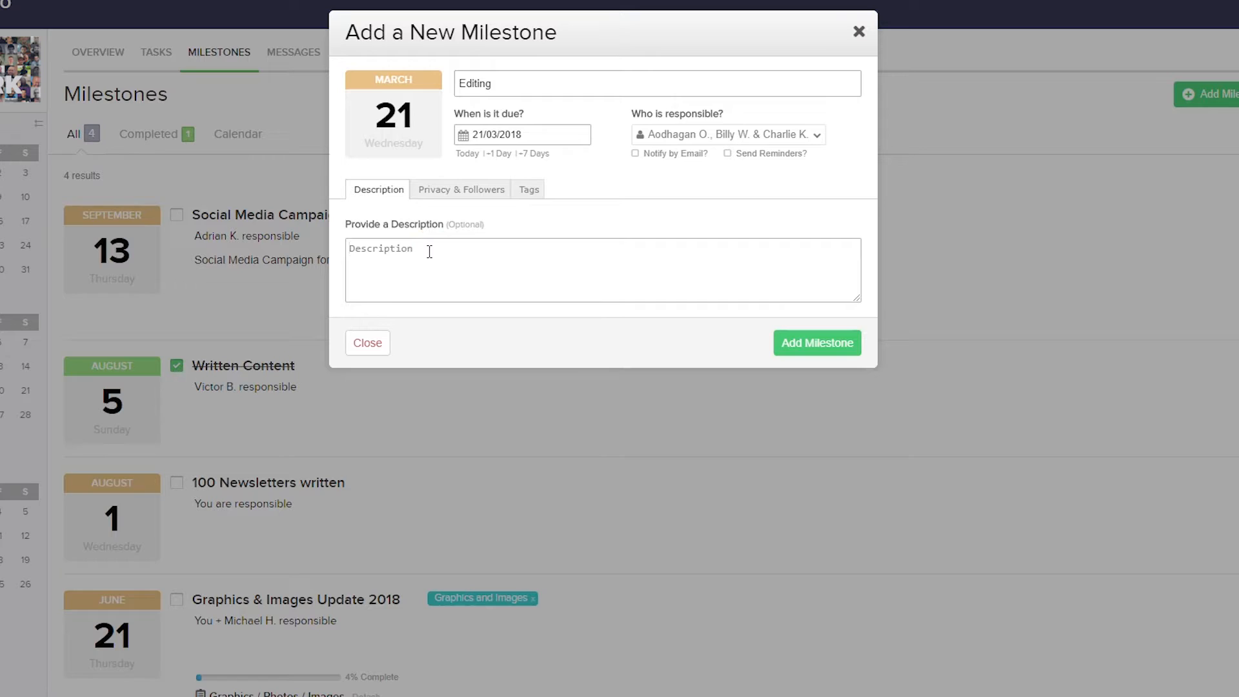
pyautogui.click(460, 189)
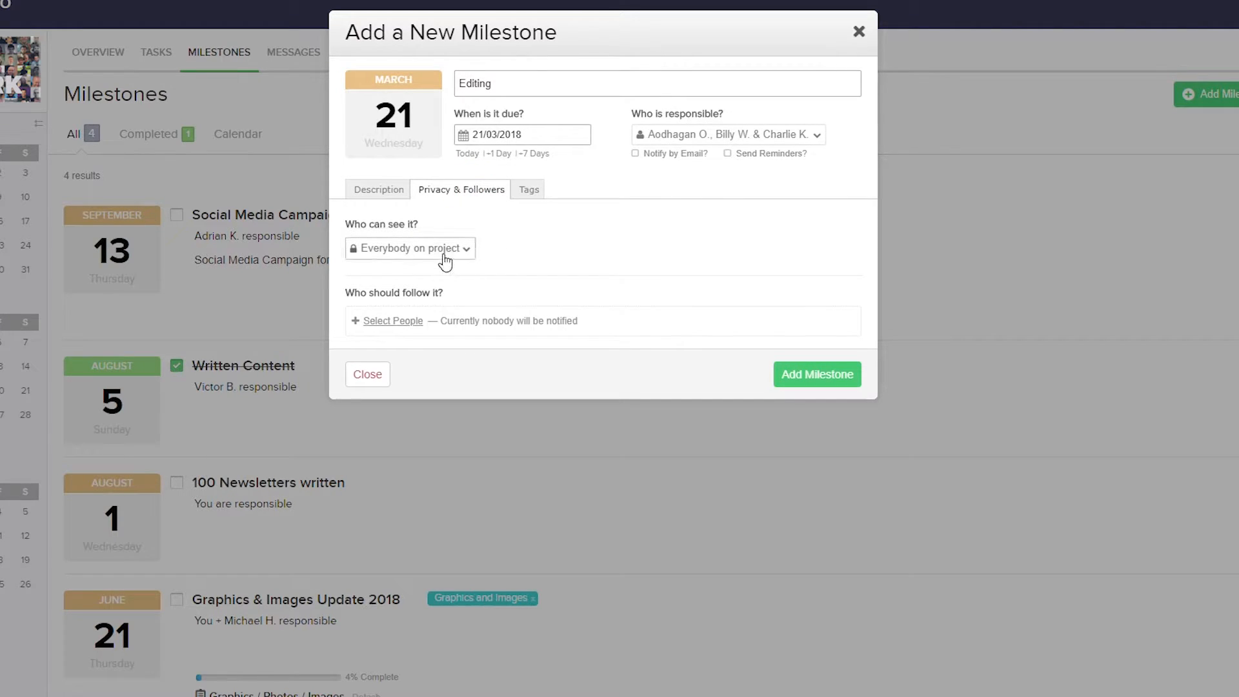
# Step: Keep visibility as Everybody on project and begin selecting the milestone's followers
pyautogui.click(409, 248)
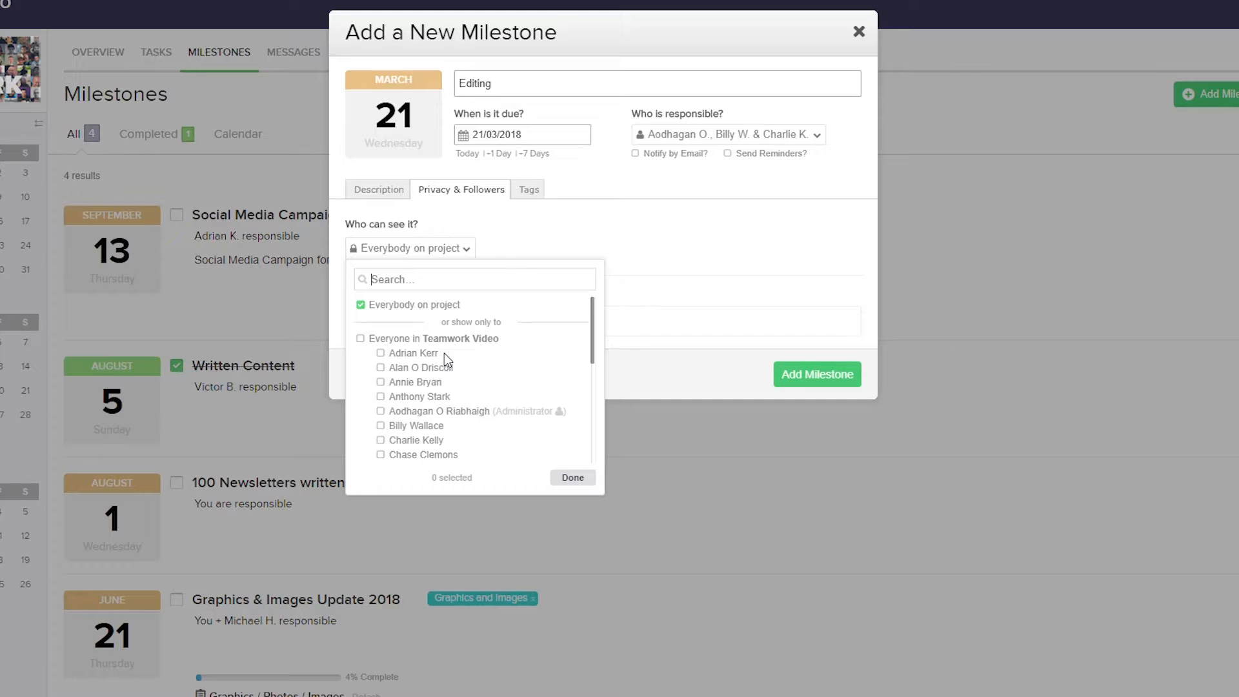
pyautogui.click(571, 477)
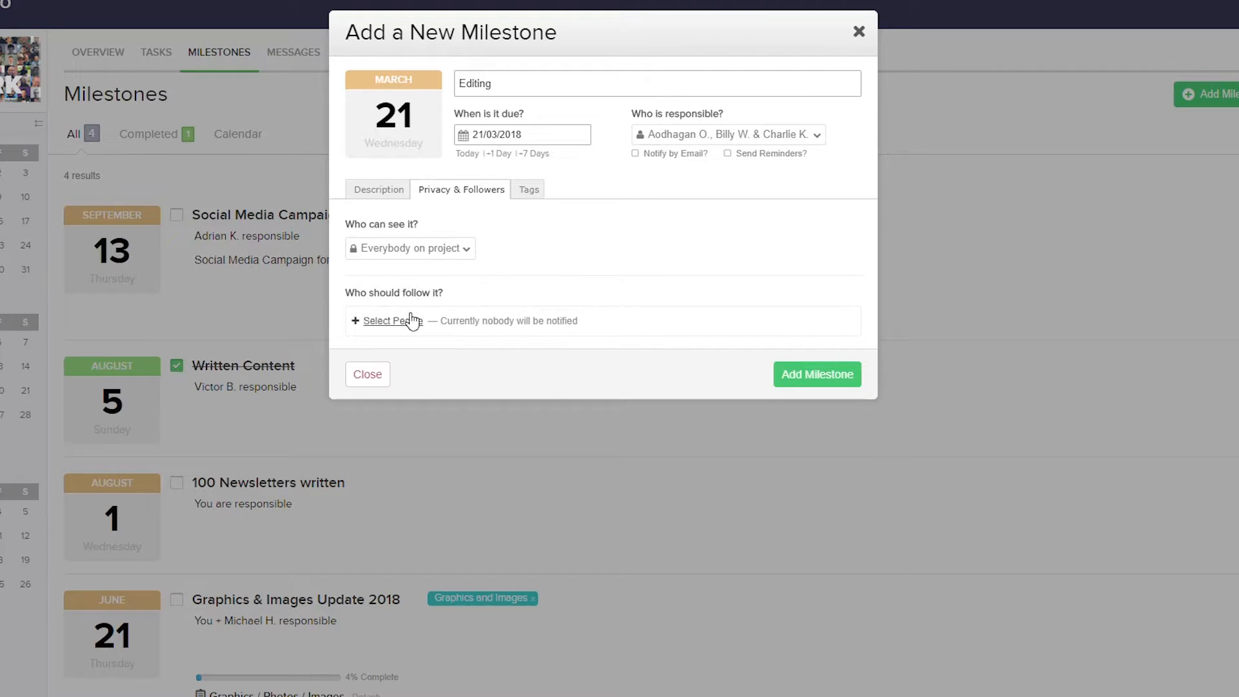
pyautogui.click(387, 320)
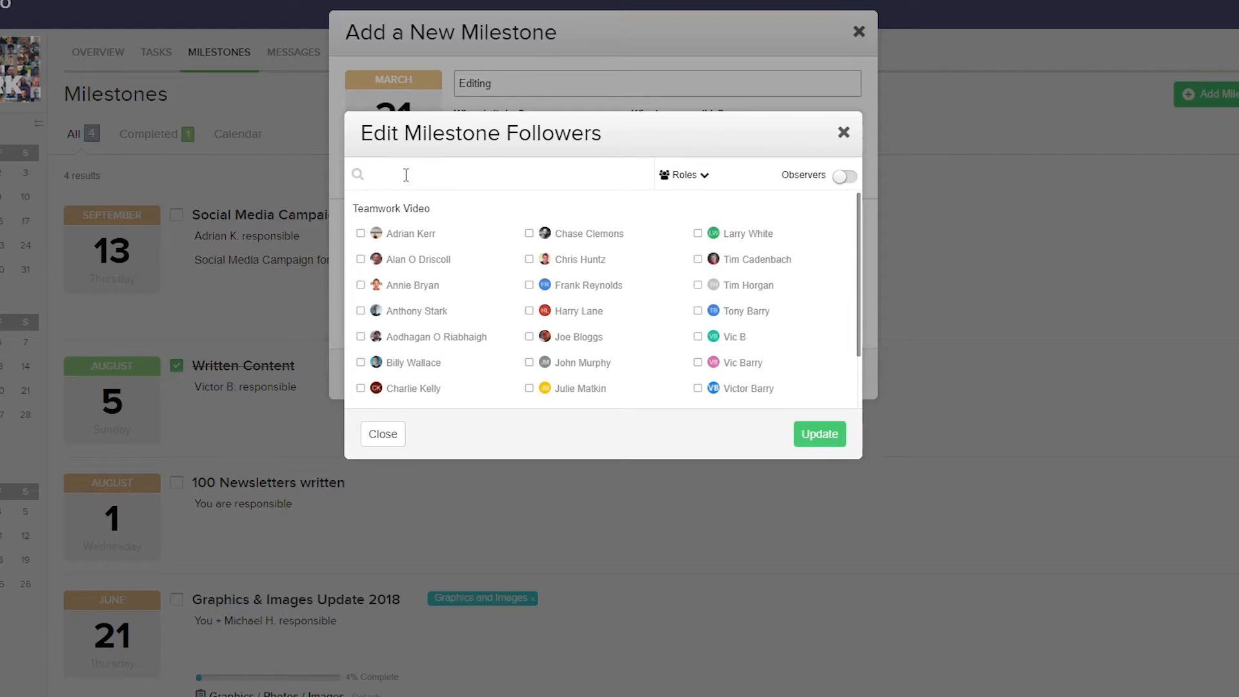
pyautogui.click(681, 175)
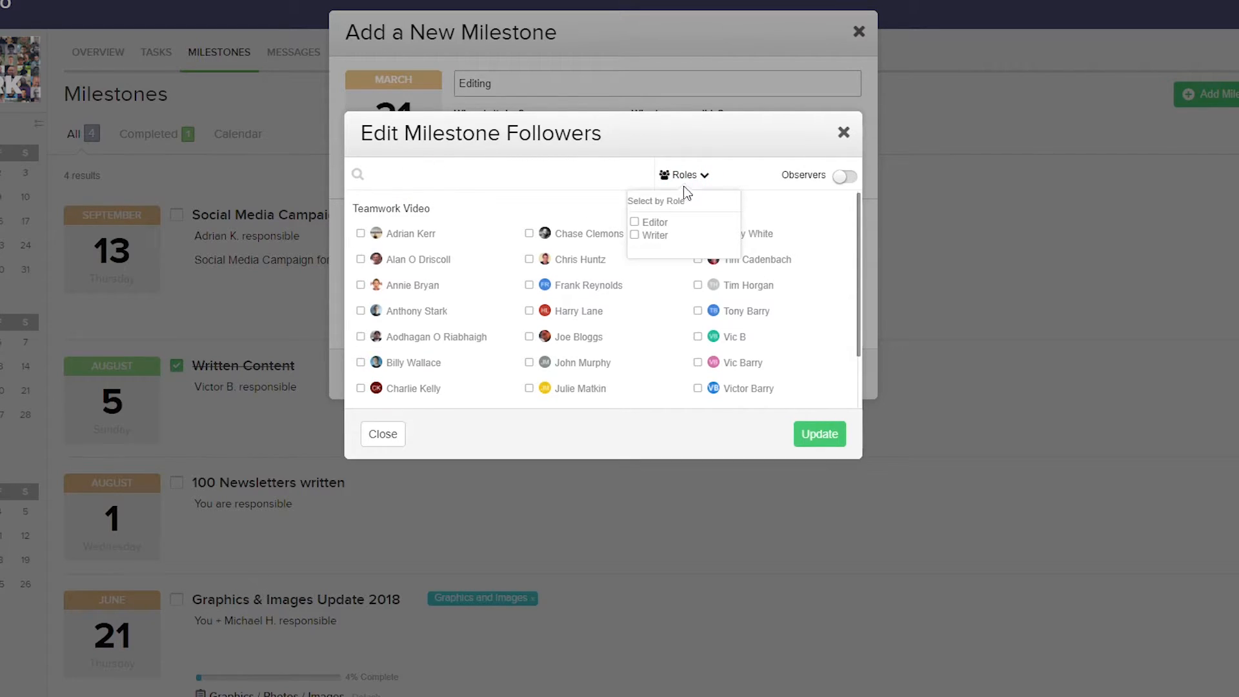
pyautogui.click(633, 222)
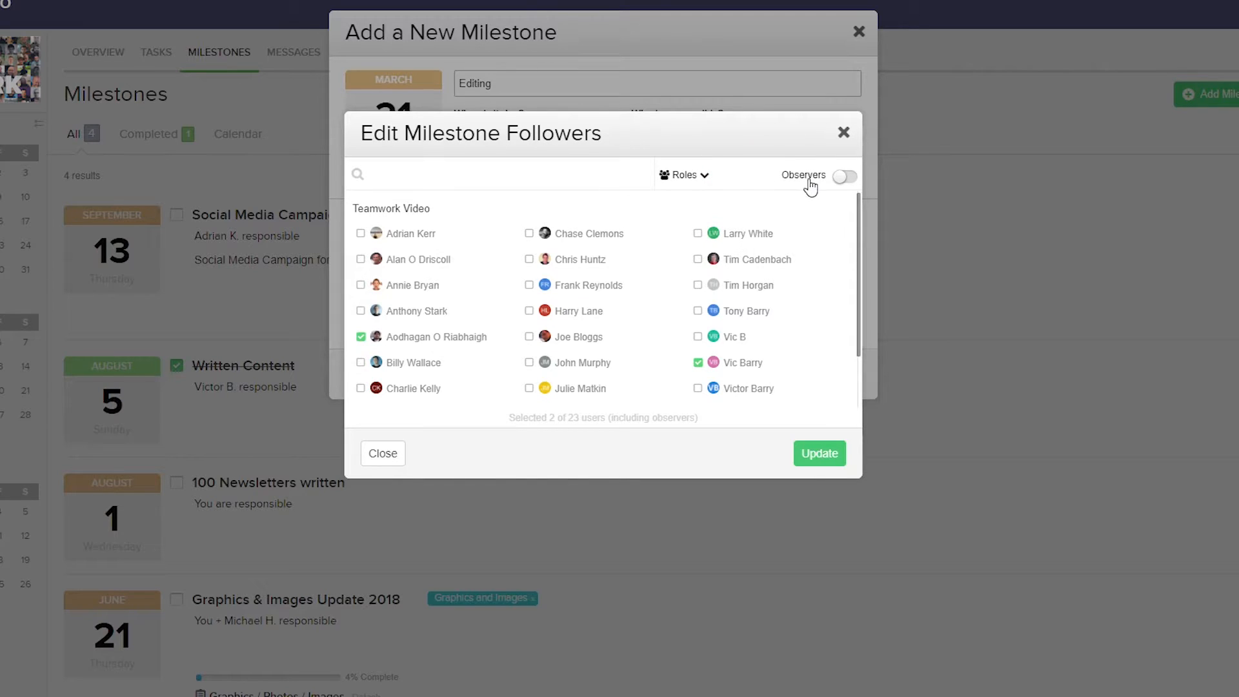
pyautogui.click(844, 175)
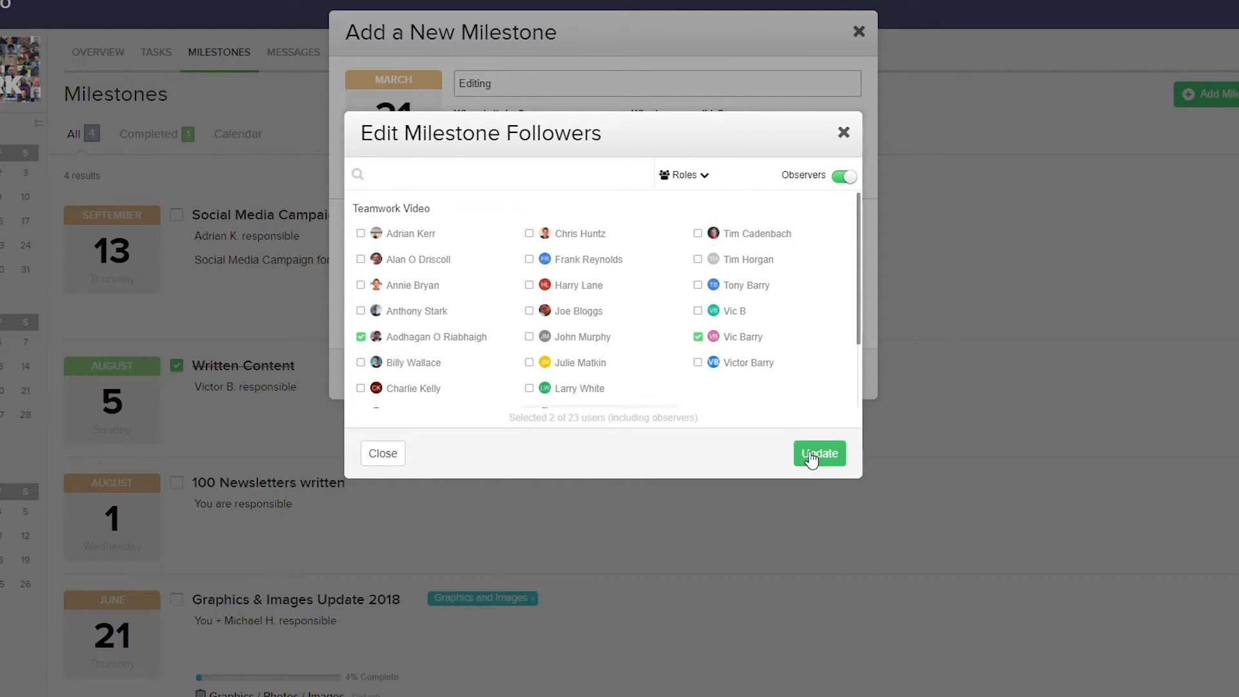
pyautogui.click(819, 454)
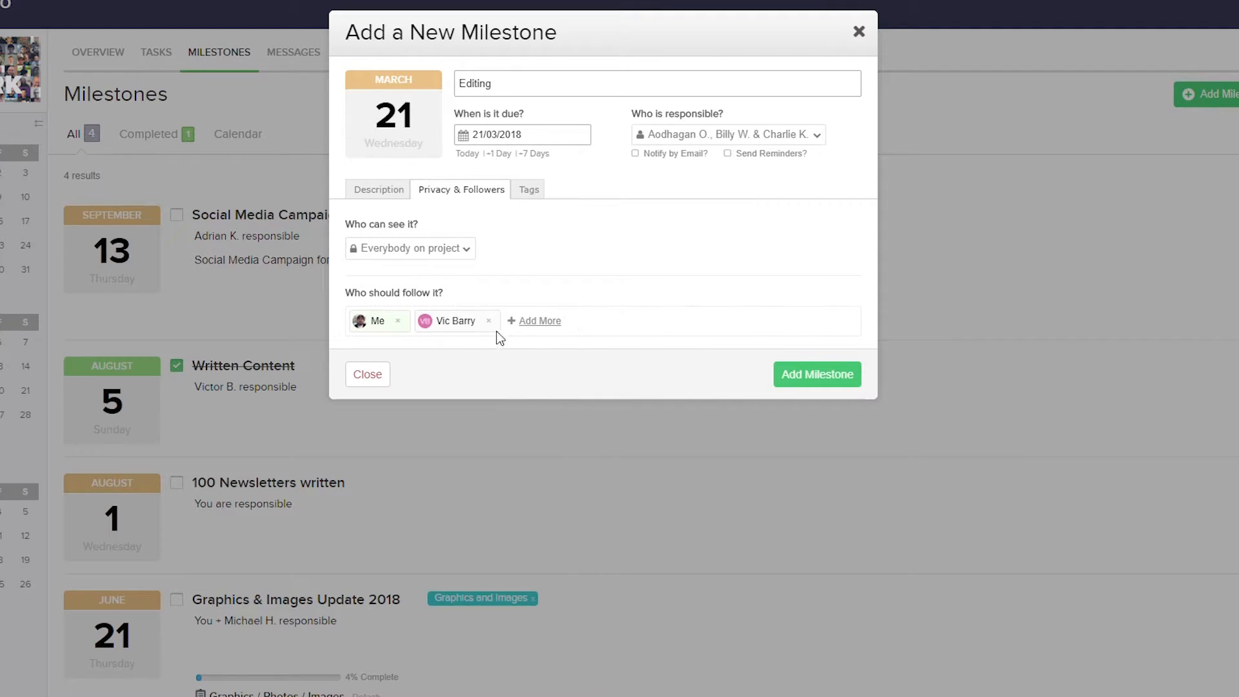
pyautogui.click(488, 321)
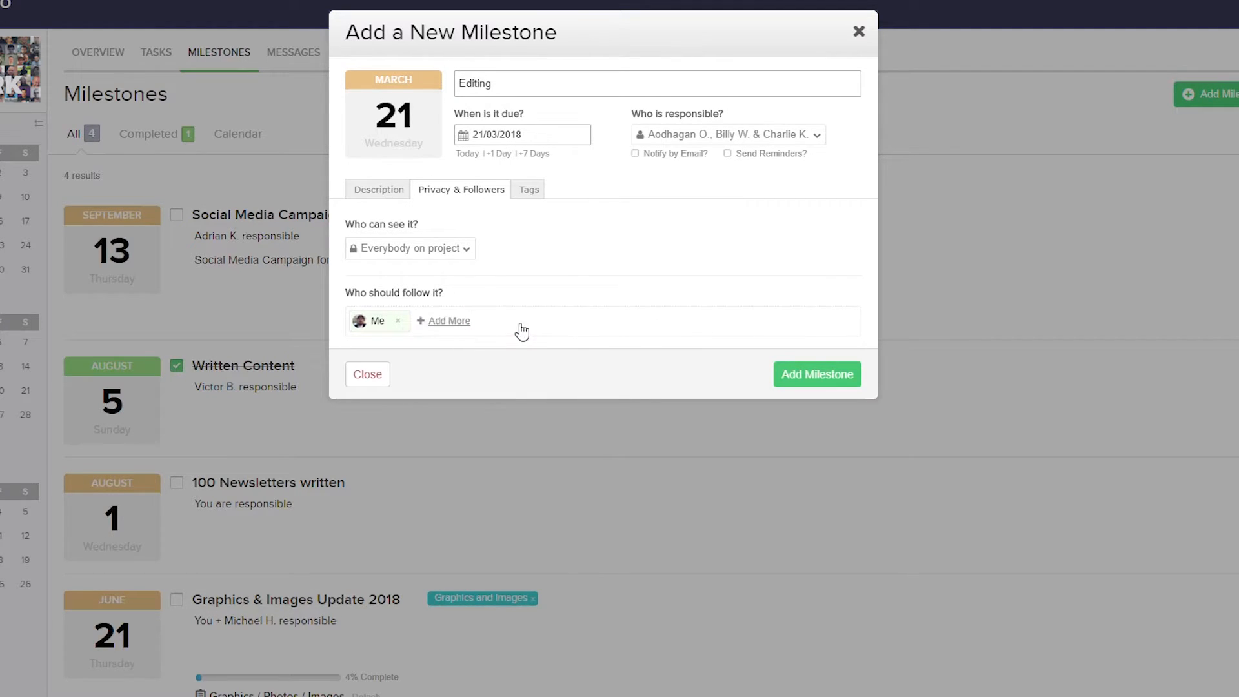
pyautogui.click(528, 190)
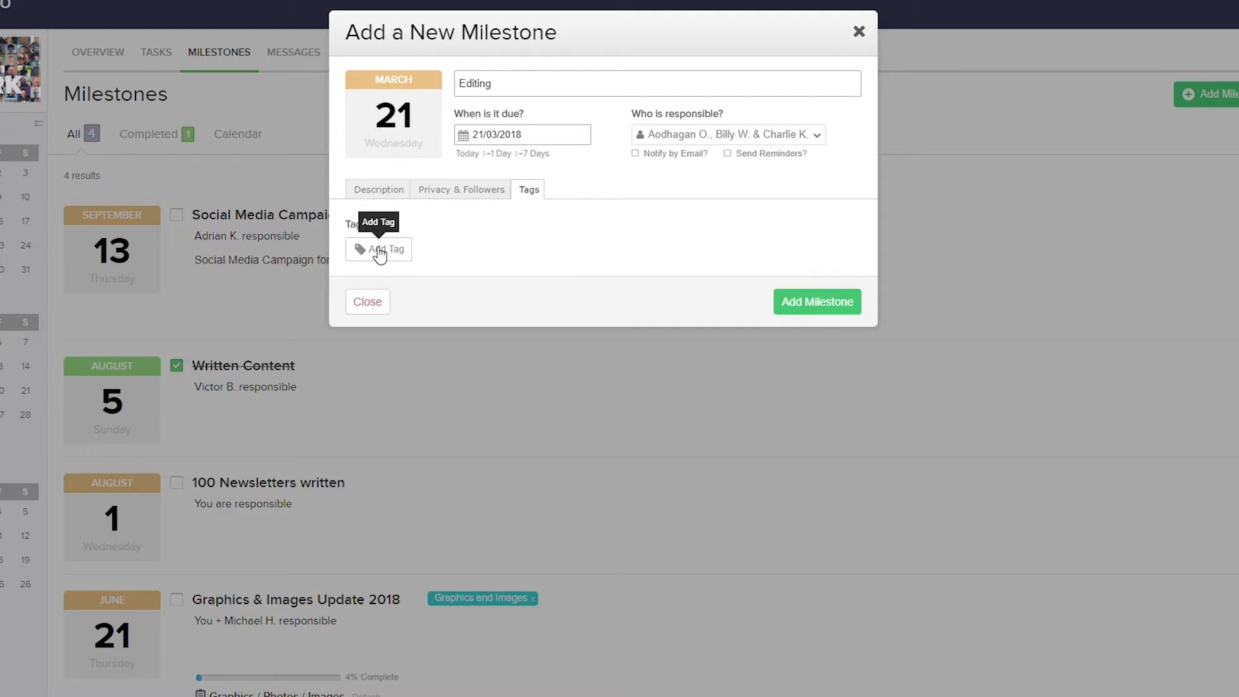
pyautogui.moveTo(671, 241)
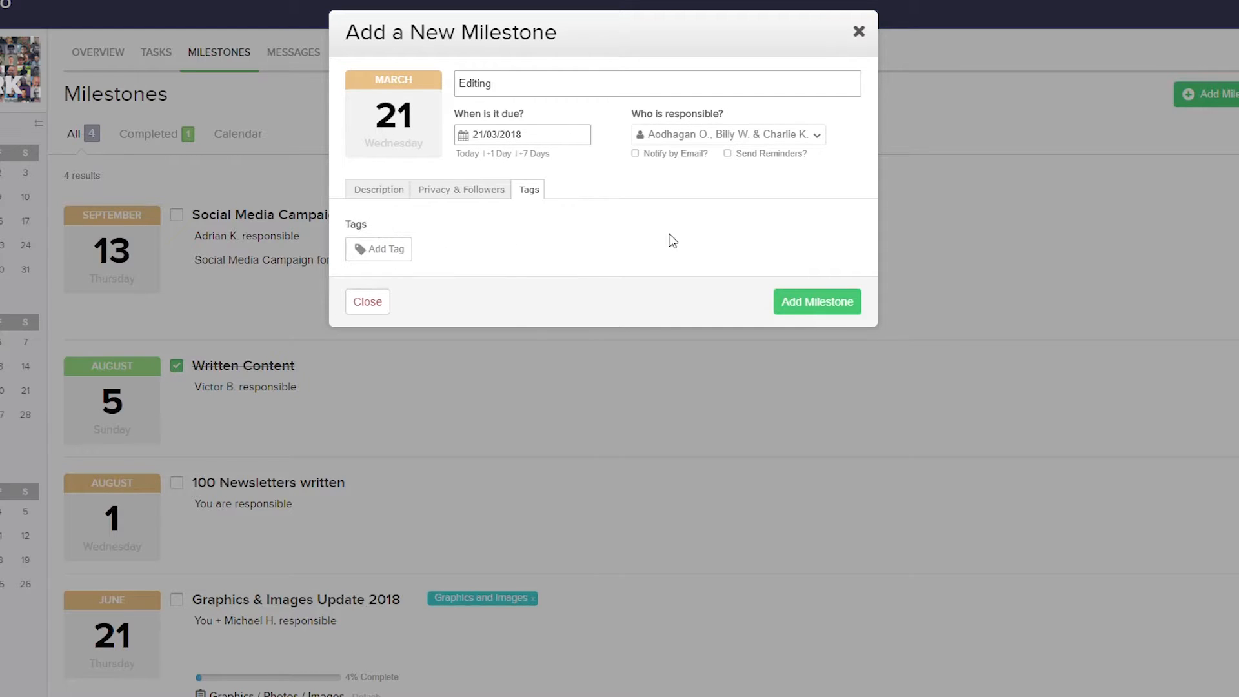
pyautogui.click(817, 302)
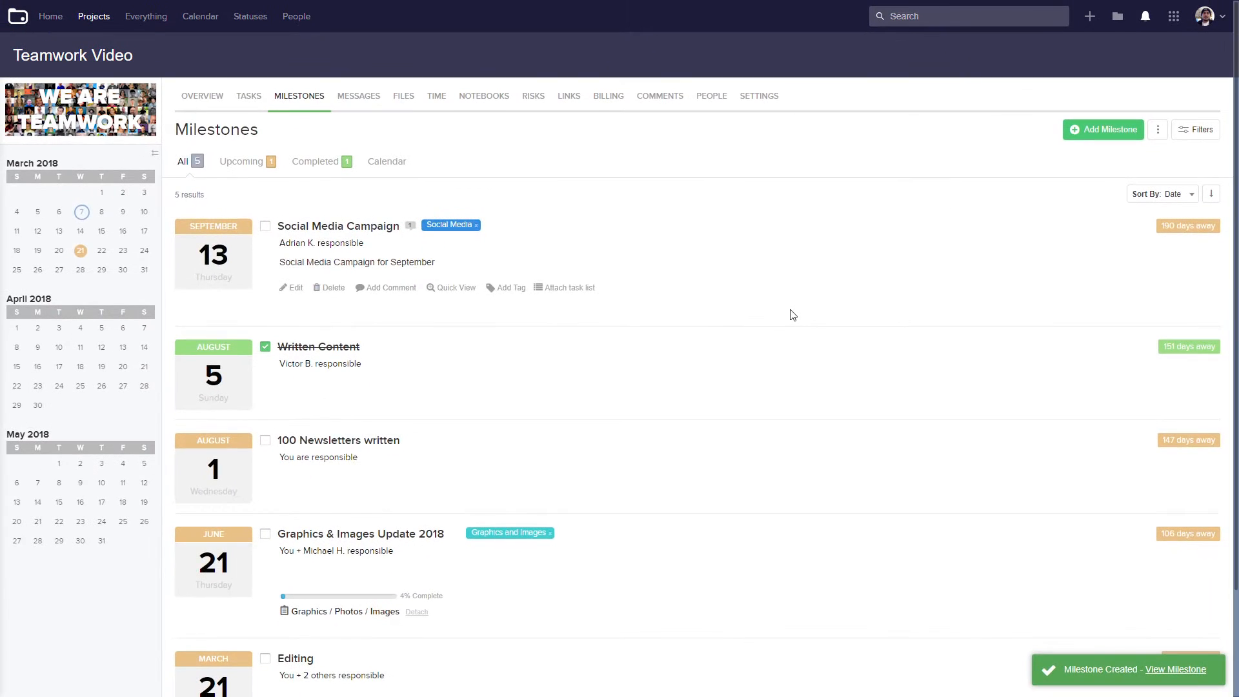
# Step: Attach the Editing and Written Content task lists to the Editing milestone, reaching 10% complete
pyautogui.scroll(-3)
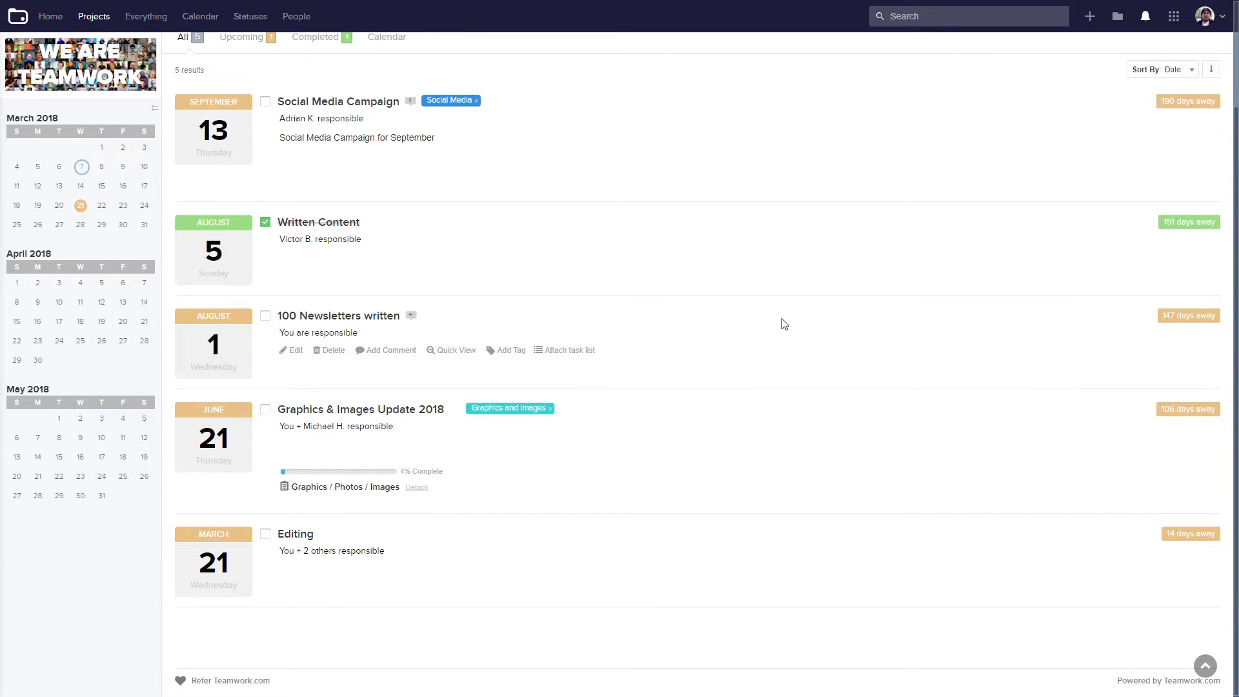
pyautogui.moveTo(359, 538)
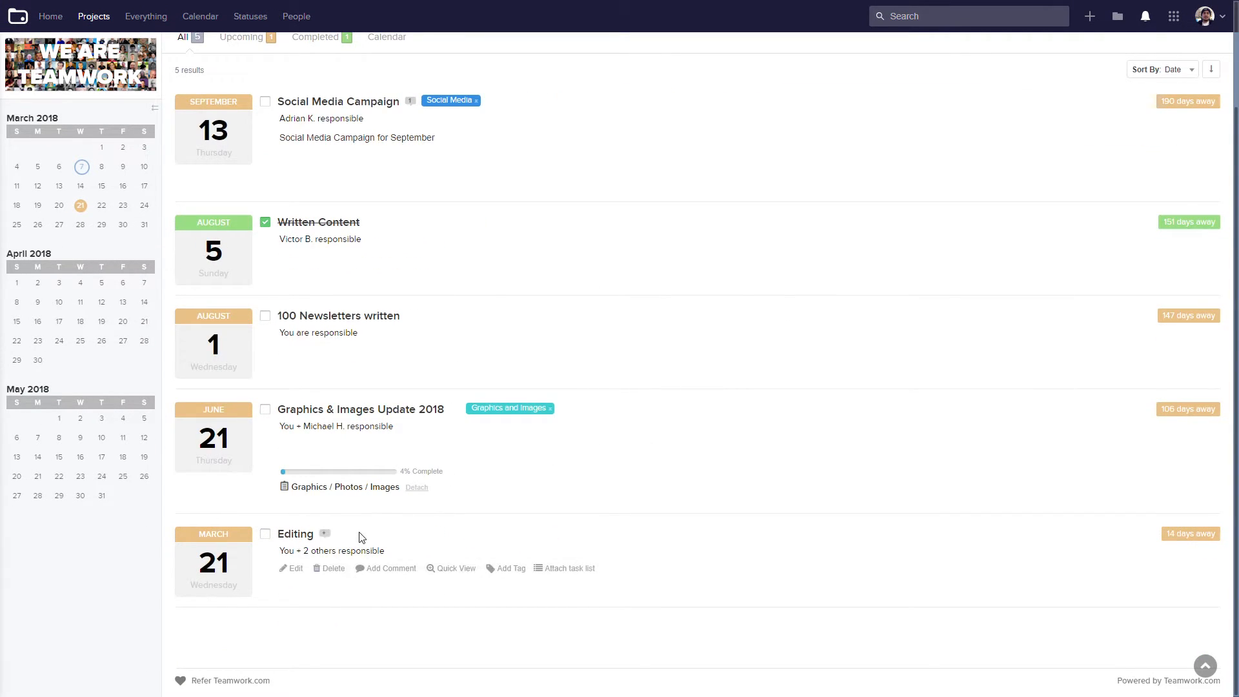
pyautogui.scroll(-3)
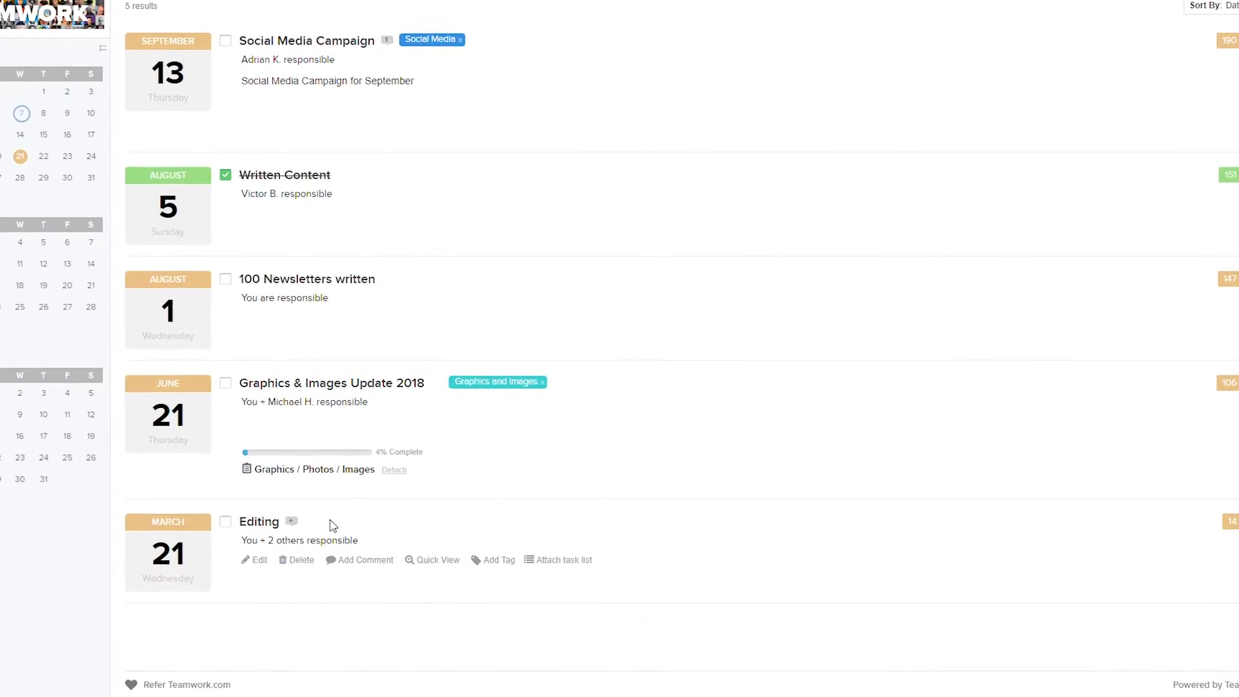
pyautogui.scroll(-3)
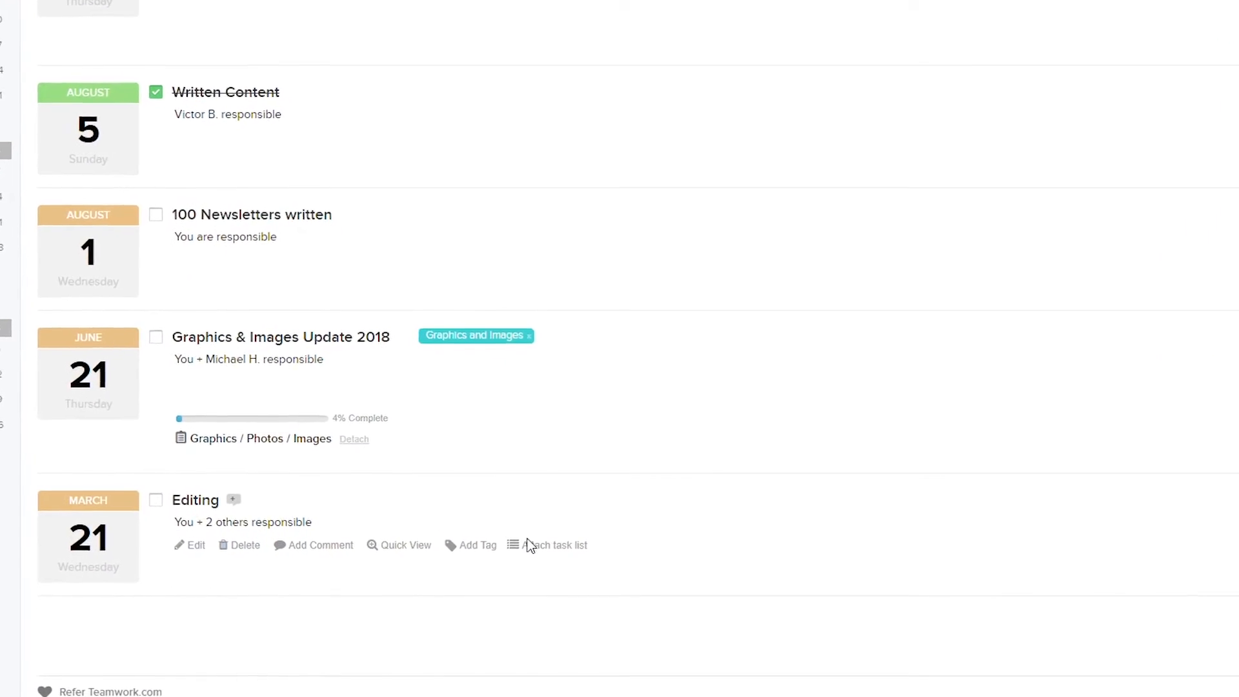
pyautogui.scroll(3)
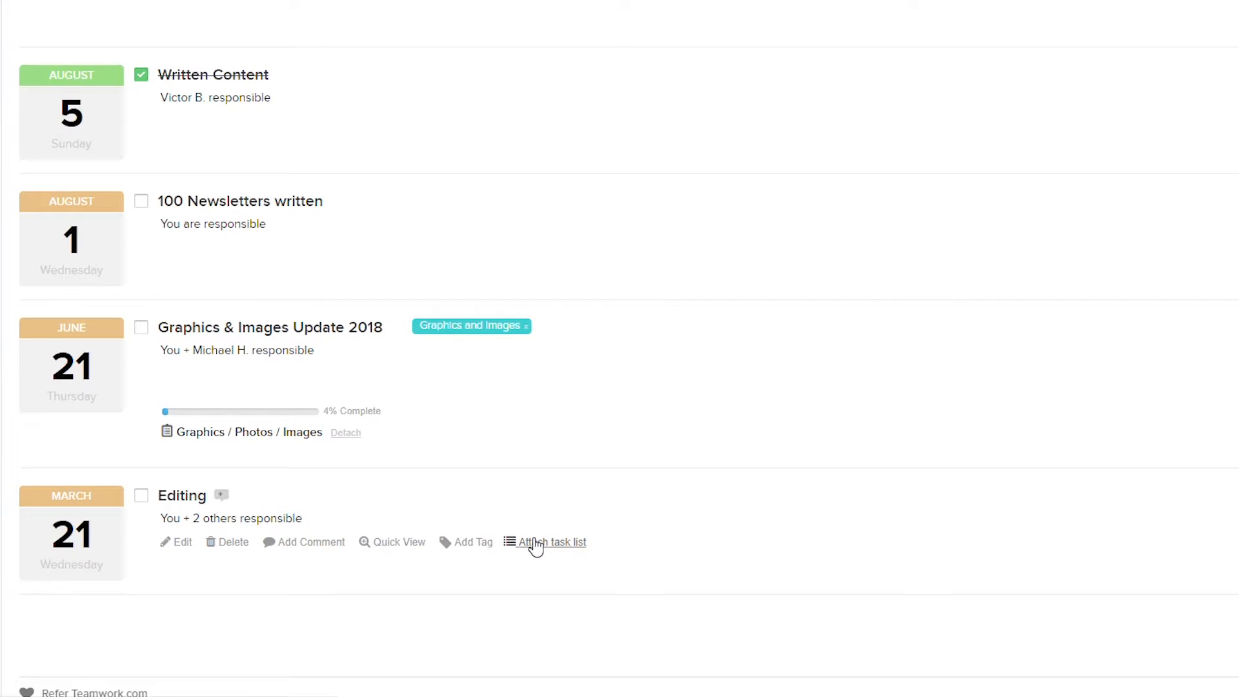
pyautogui.moveTo(544, 548)
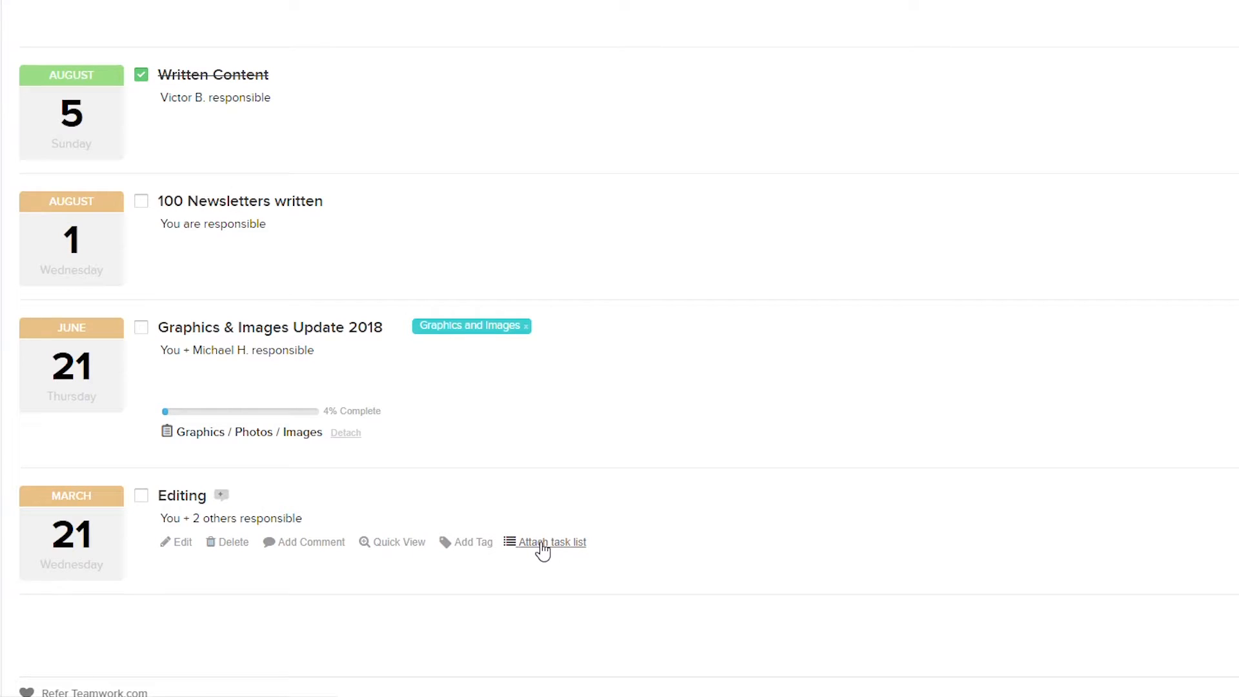
pyautogui.click(551, 542)
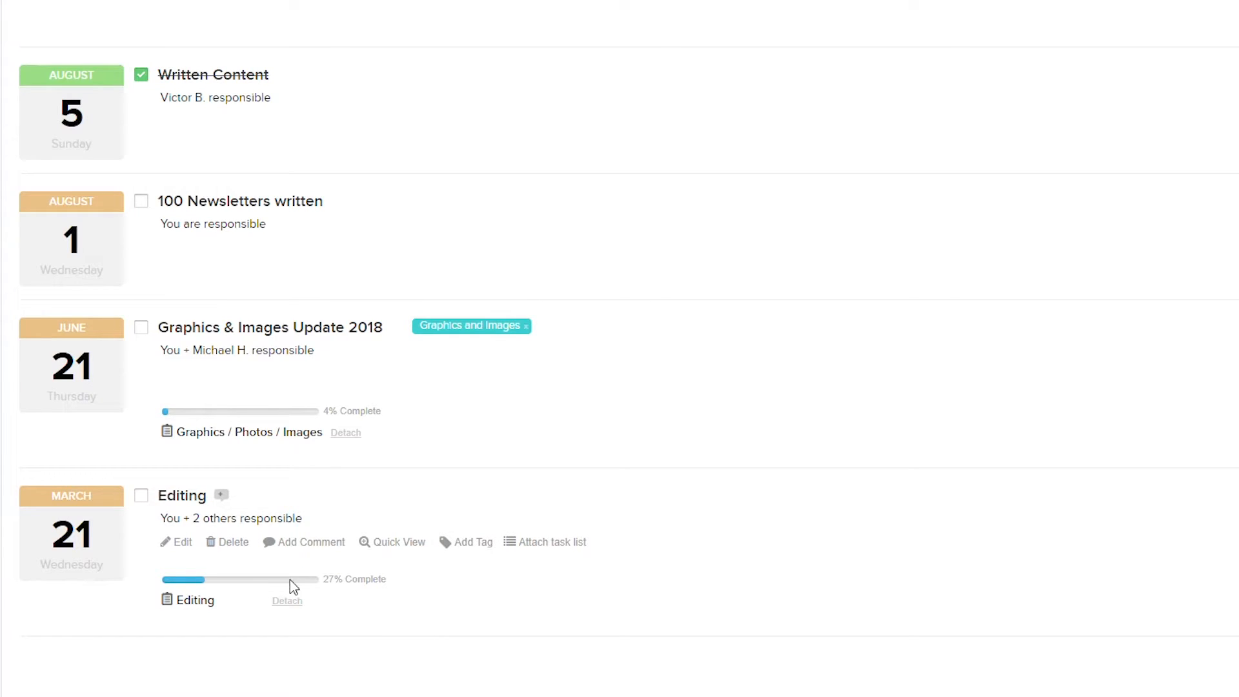
pyautogui.moveTo(337, 592)
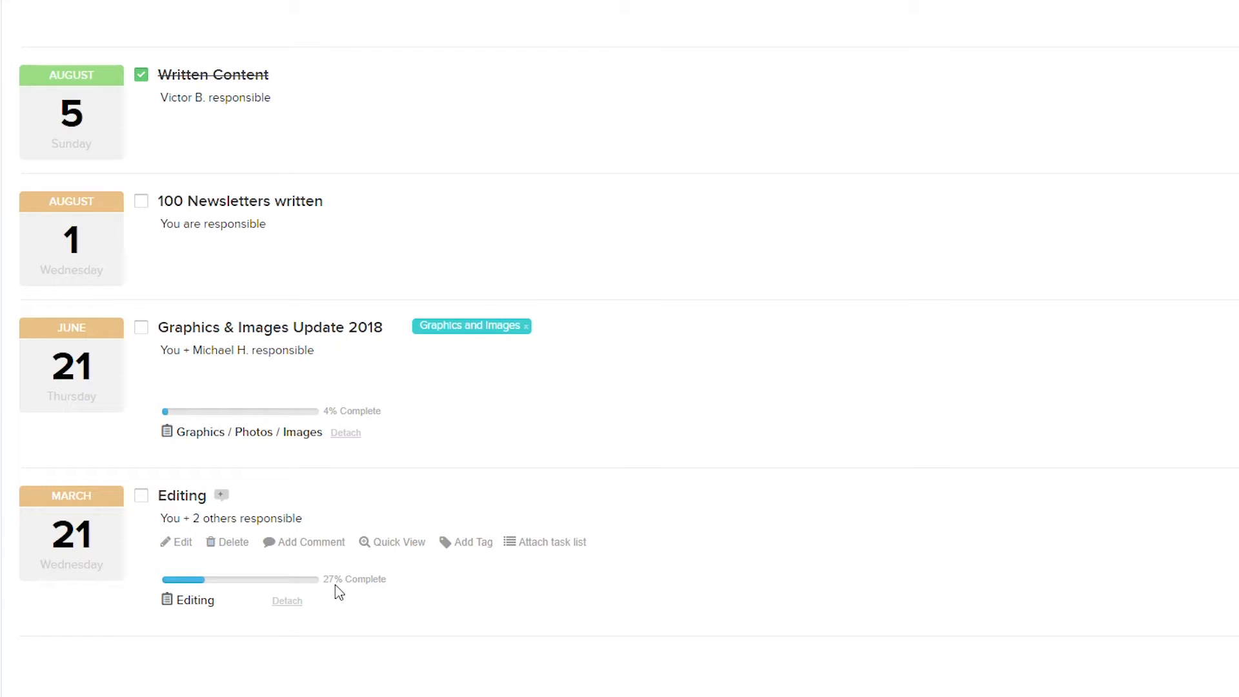
pyautogui.click(551, 542)
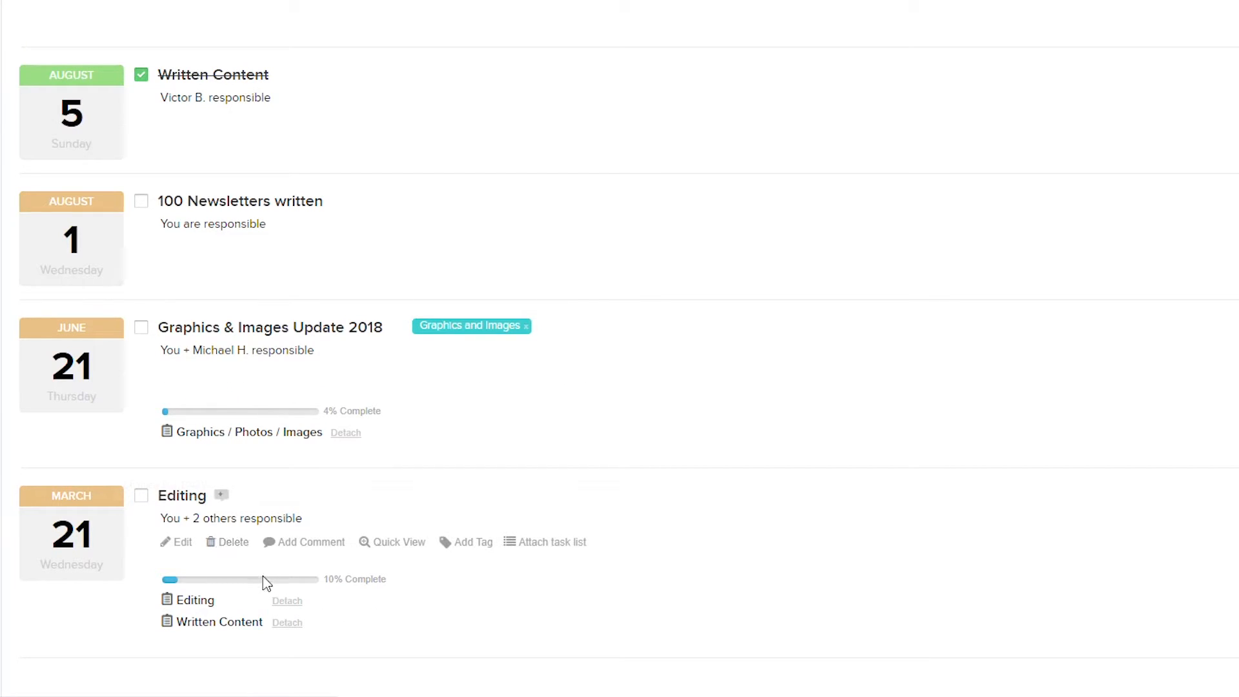
pyautogui.moveTo(327, 594)
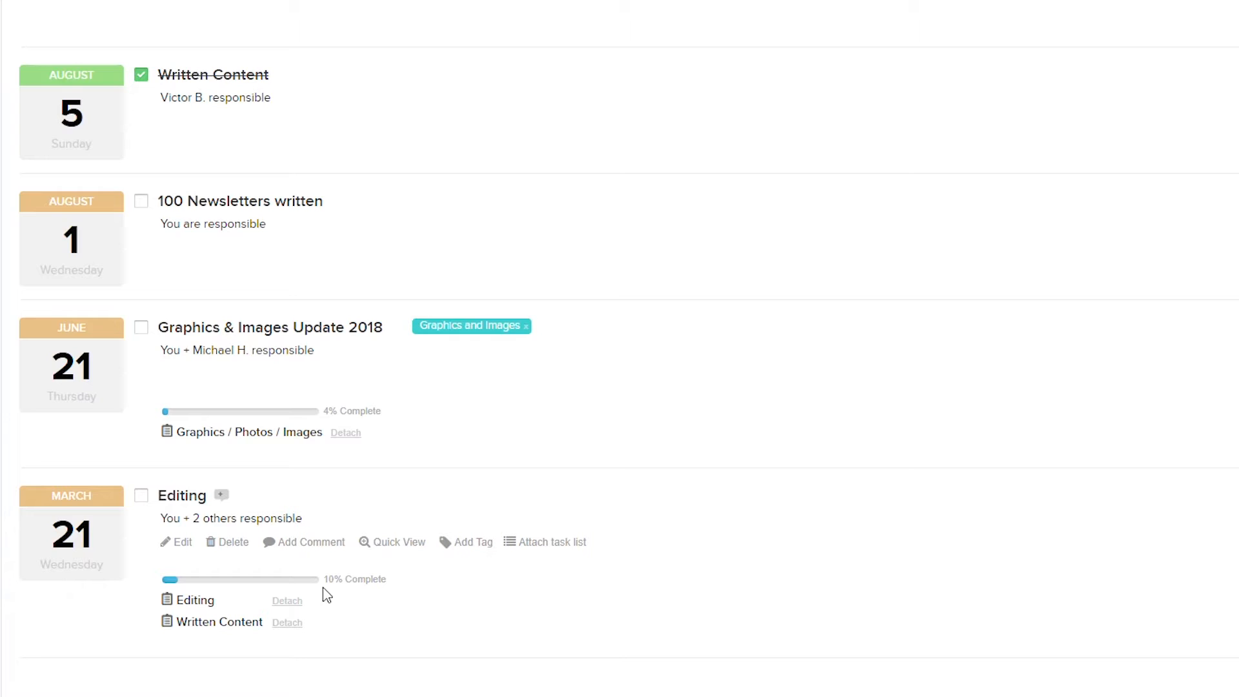
pyautogui.moveTo(345, 584)
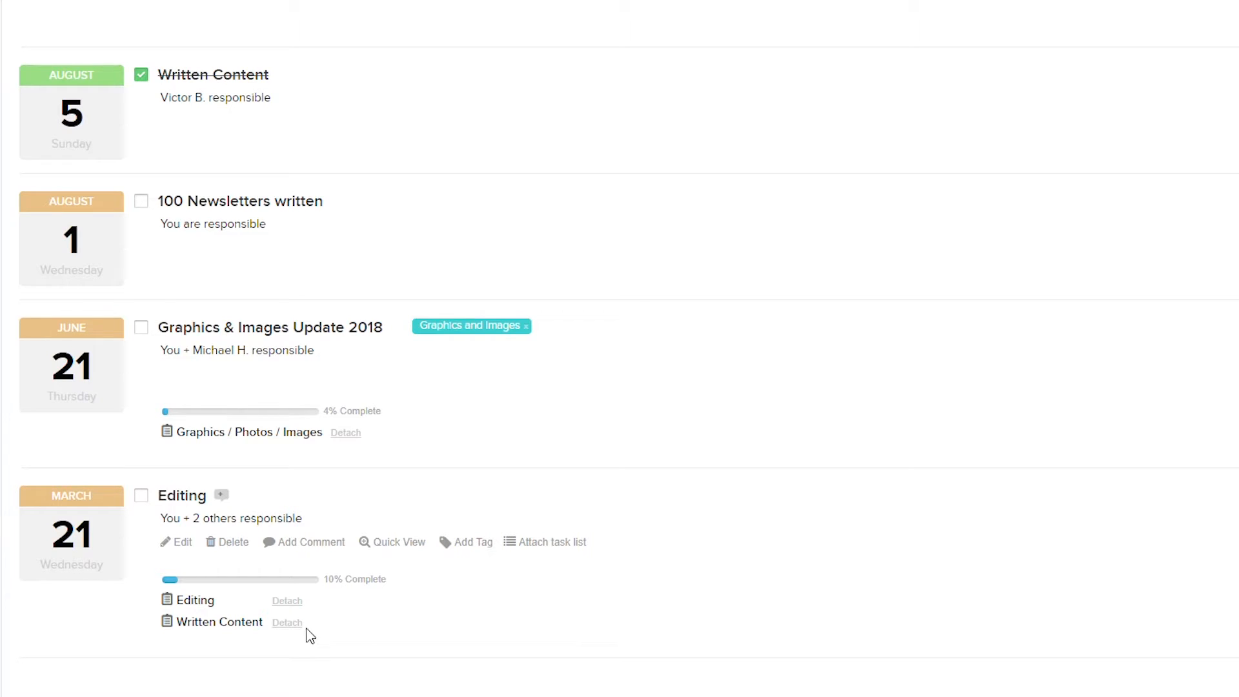
# Step: Detach the Written Content task list from the Editing milestone and confirm
pyautogui.click(286, 622)
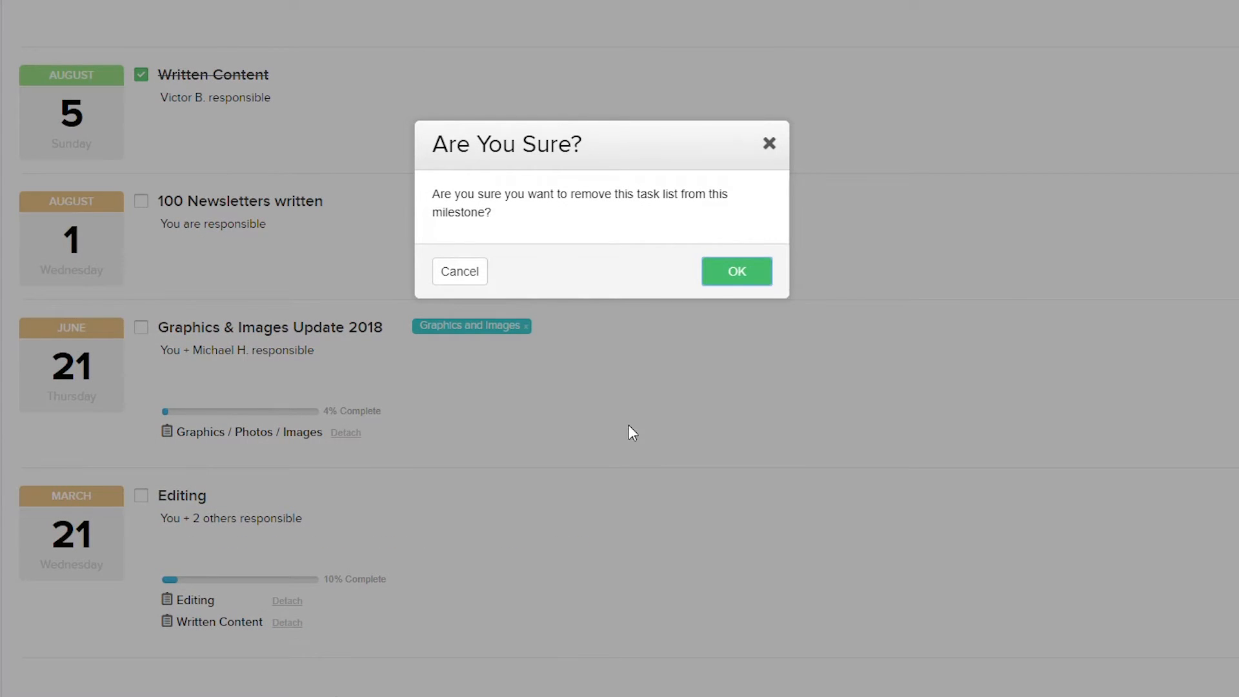
pyautogui.click(736, 271)
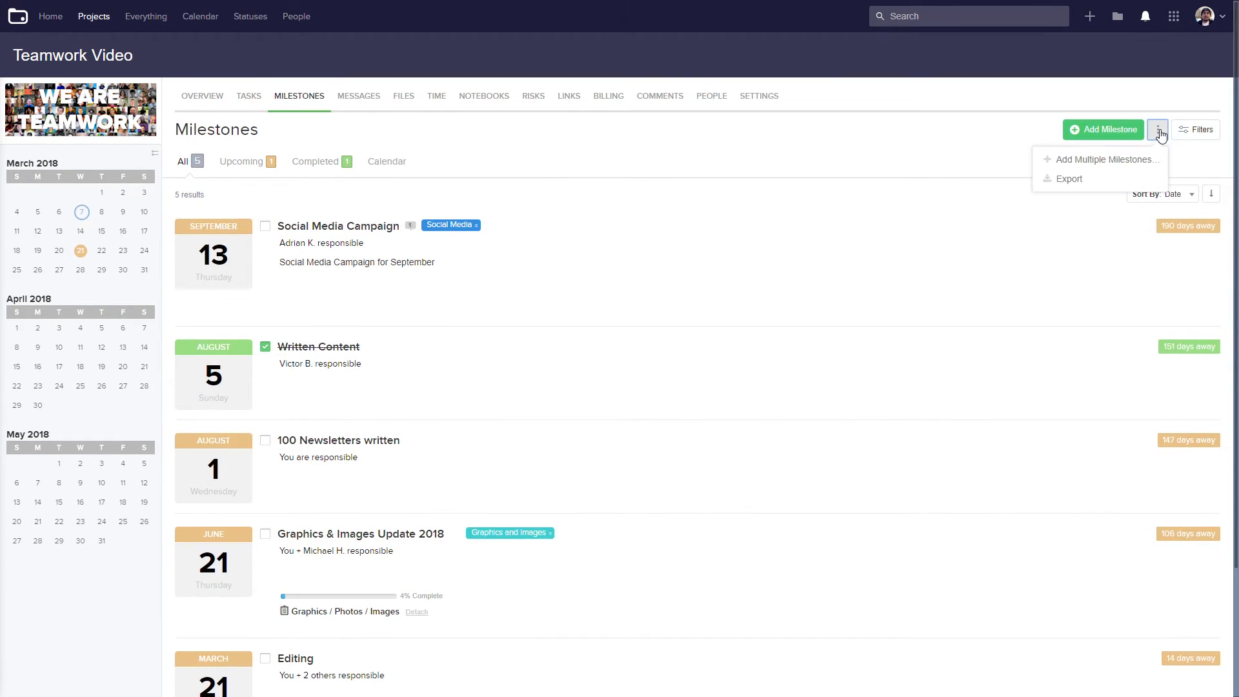
# Step: Bulk-add a 'Written Content' milestone due 7 March 2018 through Add Multiple Milestones
pyautogui.click(1106, 159)
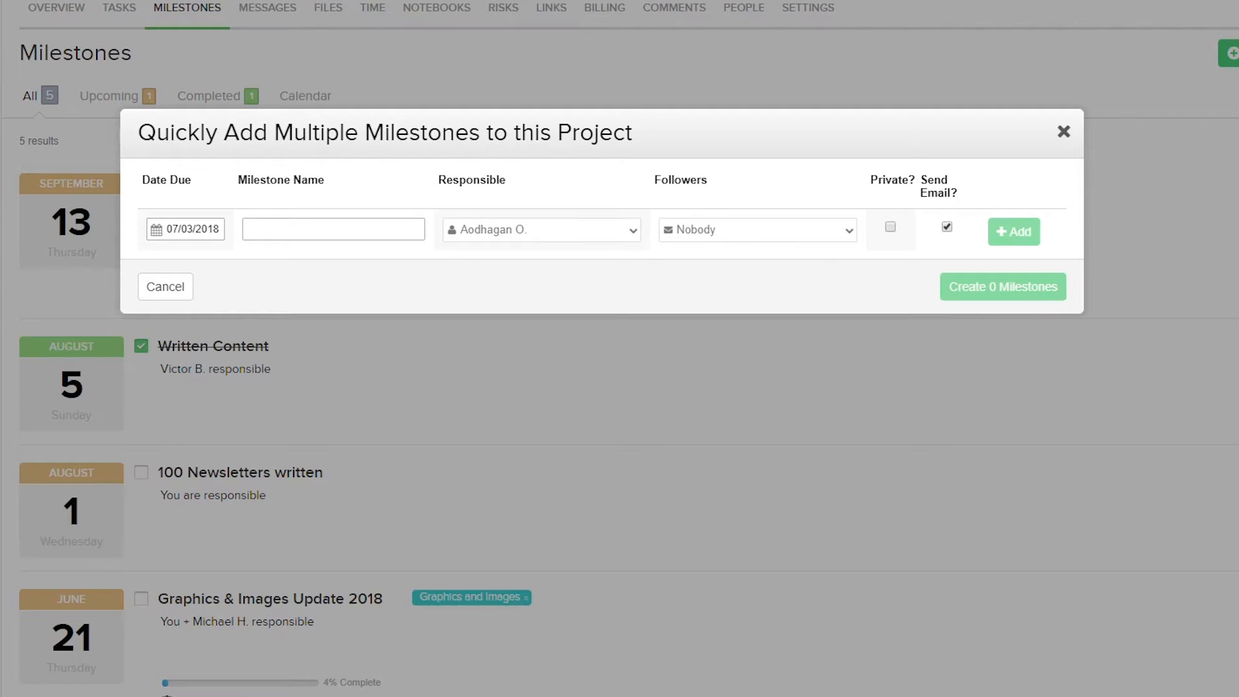
pyautogui.click(332, 229)
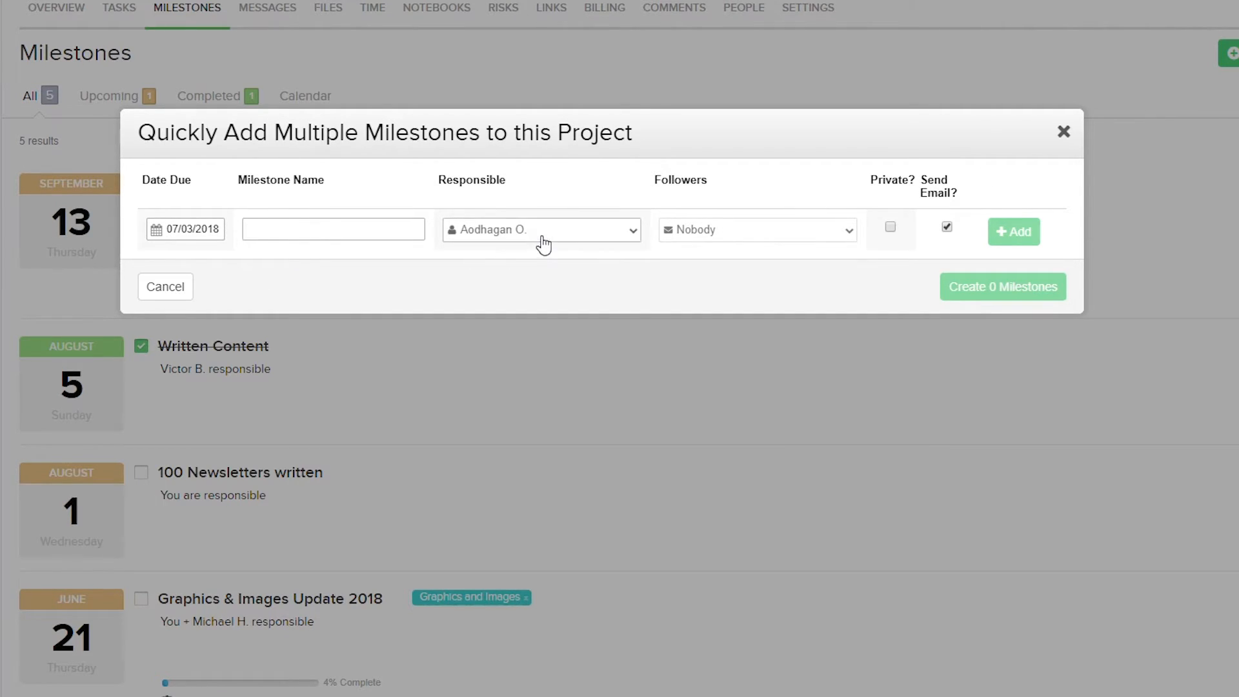
pyautogui.click(331, 229)
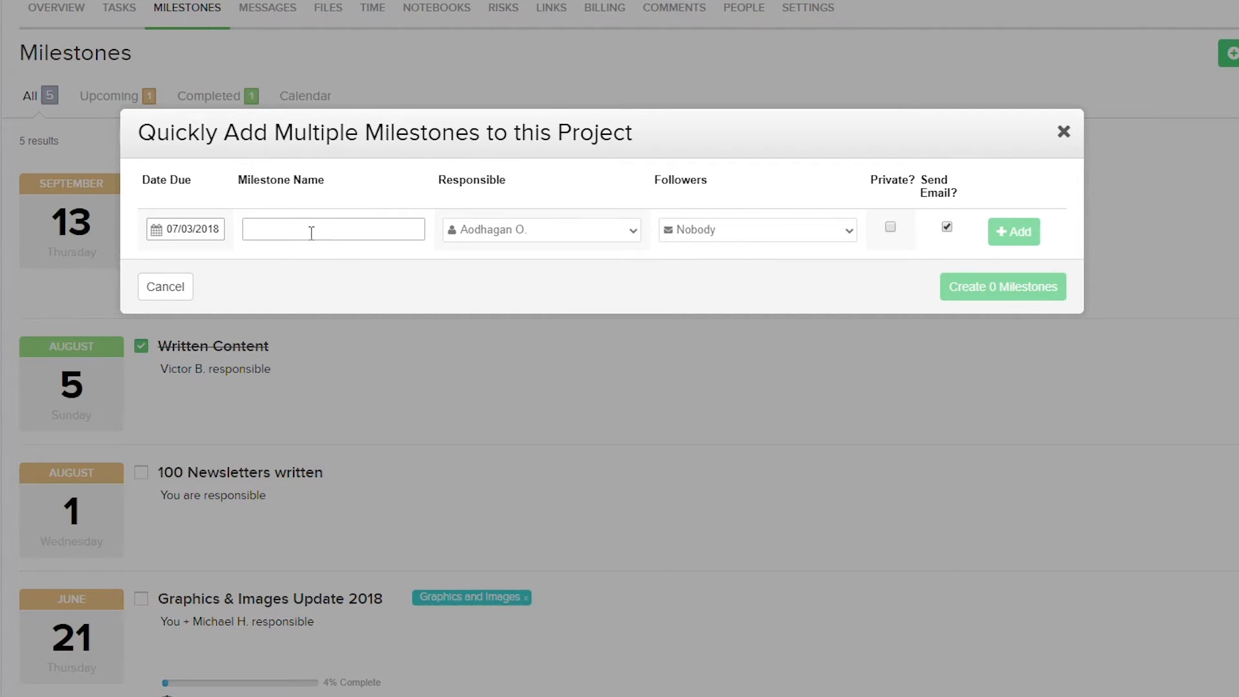
pyautogui.write('Written Content')
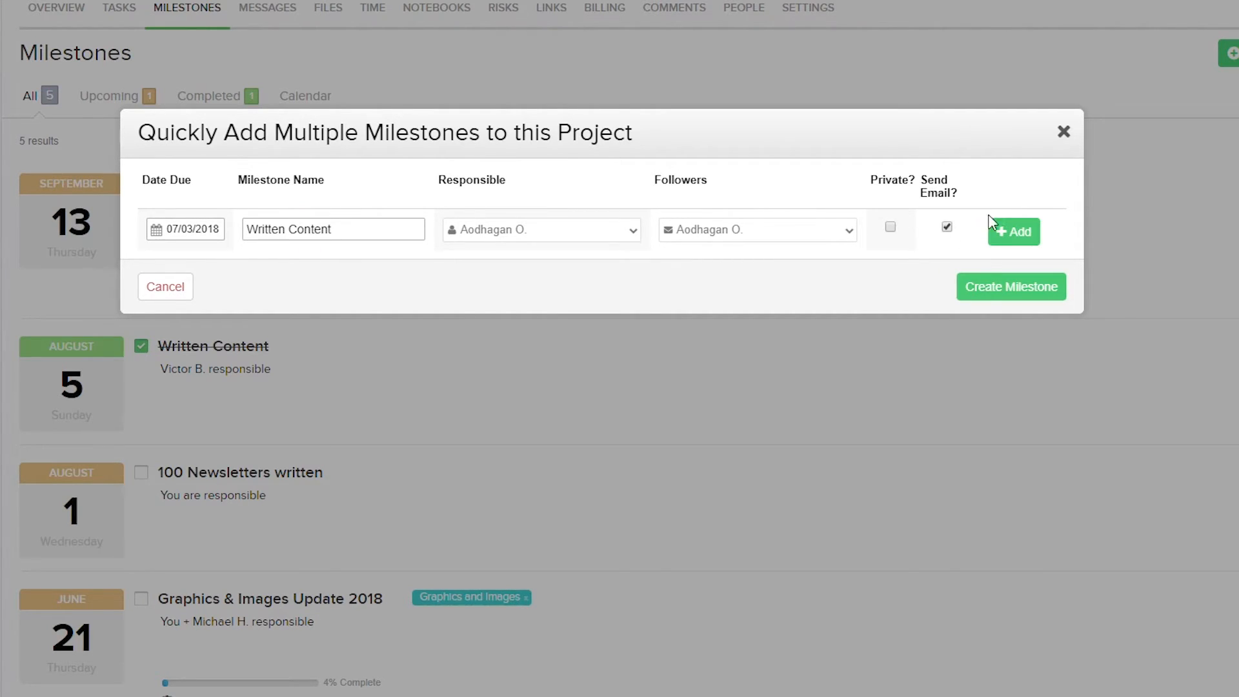
pyautogui.click(1013, 232)
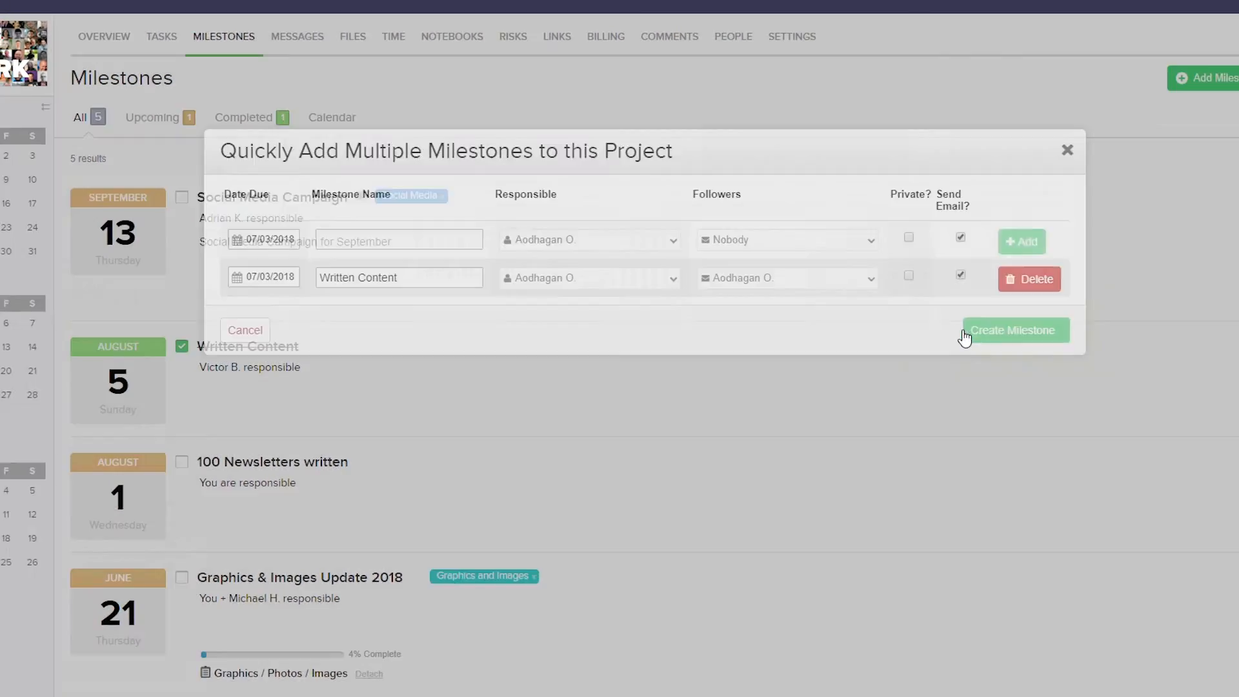
pyautogui.click(1015, 330)
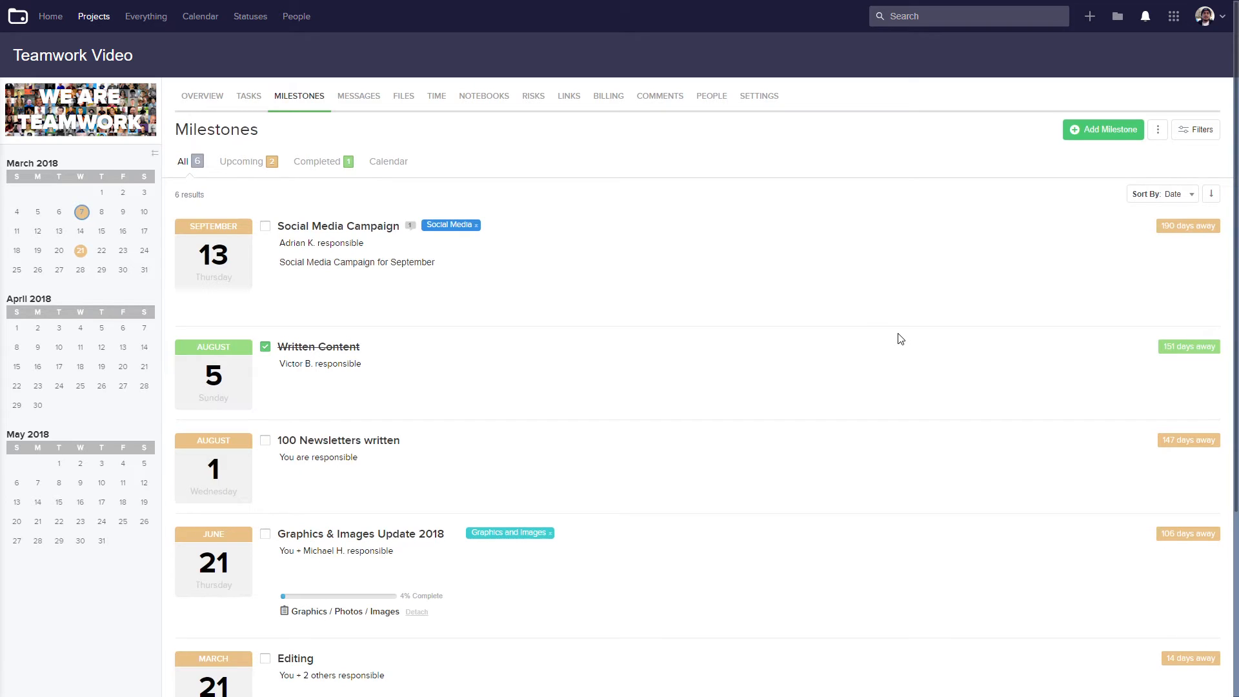
pyautogui.moveTo(318, 346)
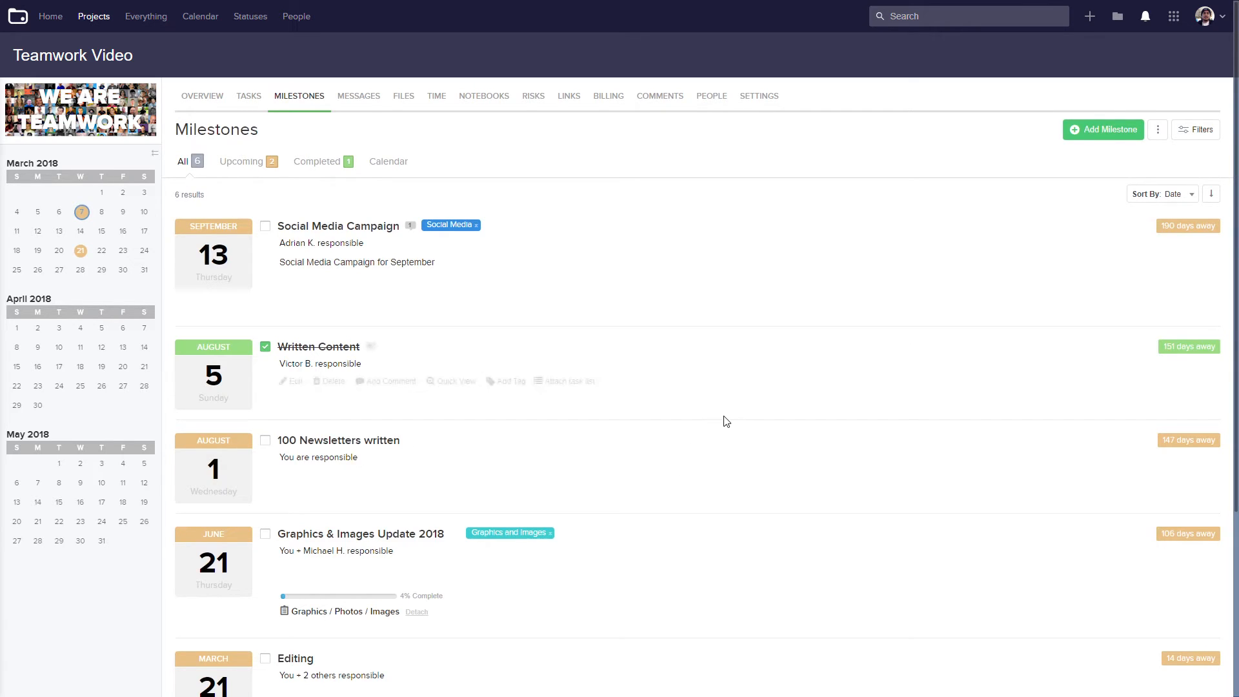
# Step: Delete the March 7 Written Content milestone, then show the milestone export options
pyautogui.scroll(-3)
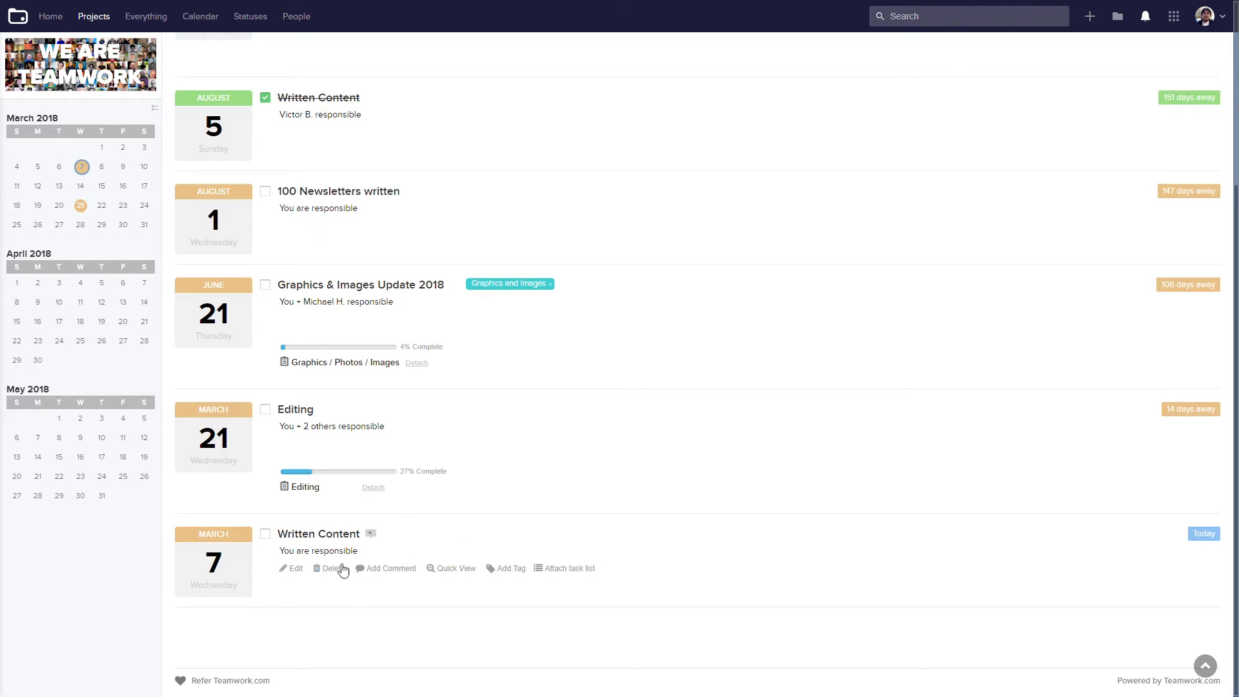
pyautogui.click(328, 568)
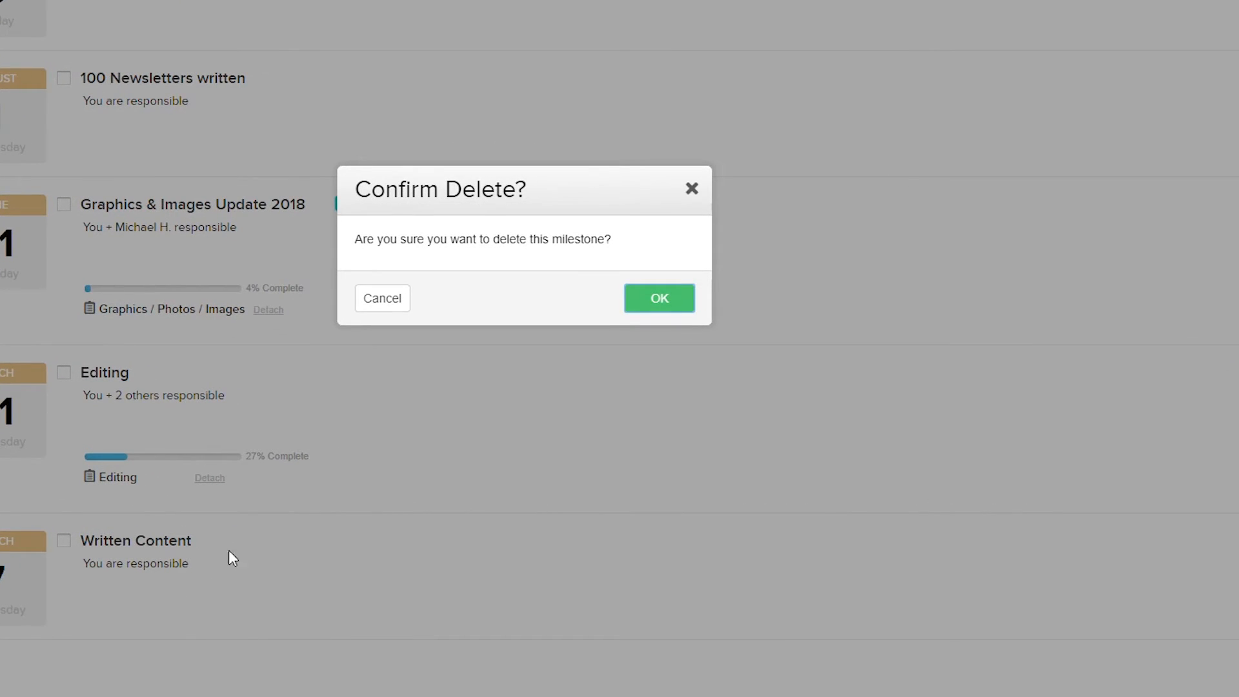
pyautogui.click(382, 298)
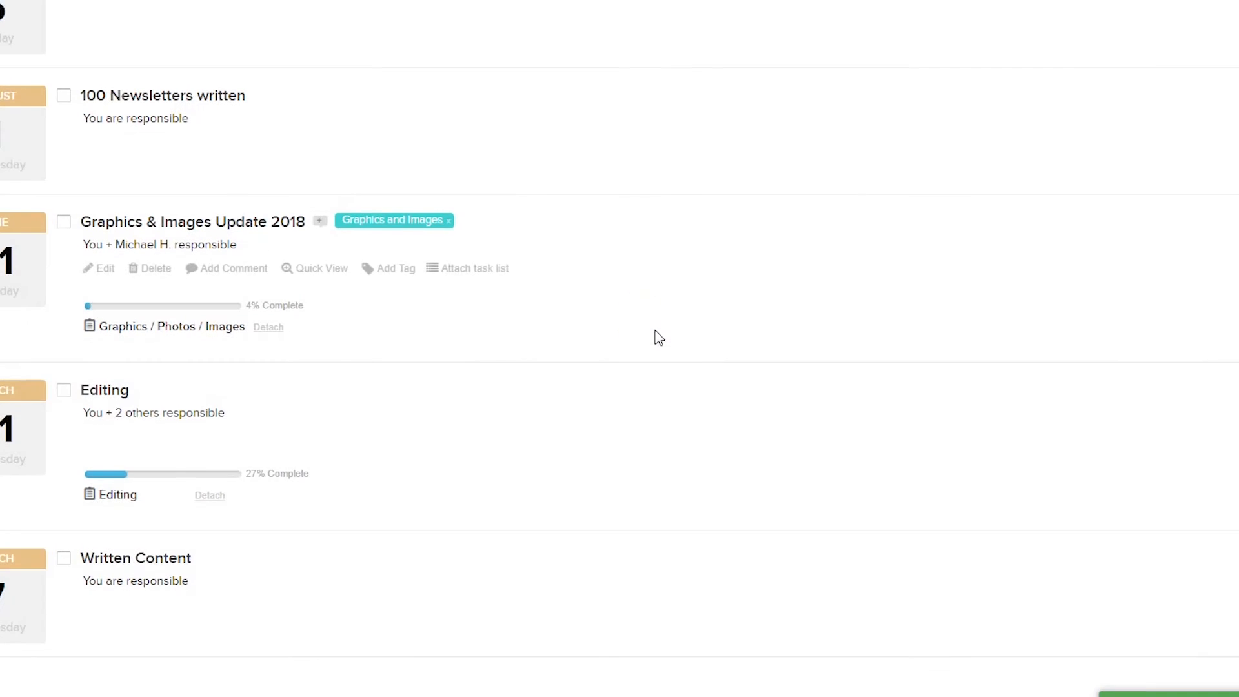
pyautogui.click(1155, 124)
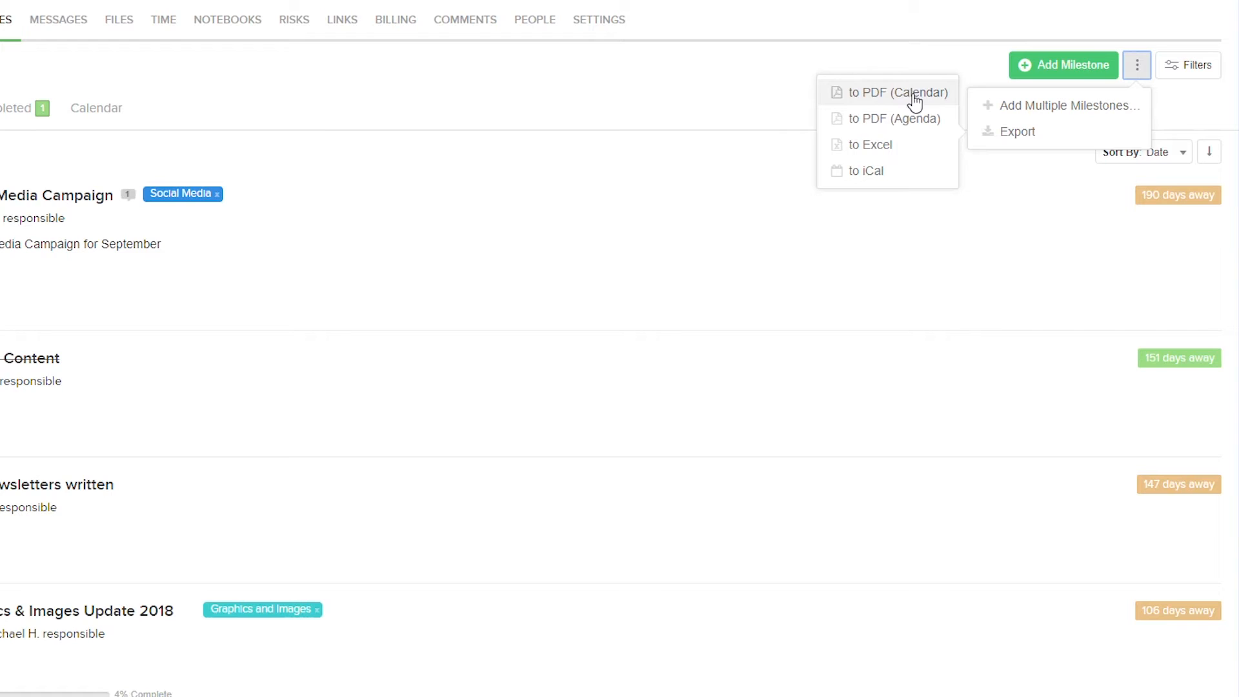
pyautogui.moveTo(895, 118)
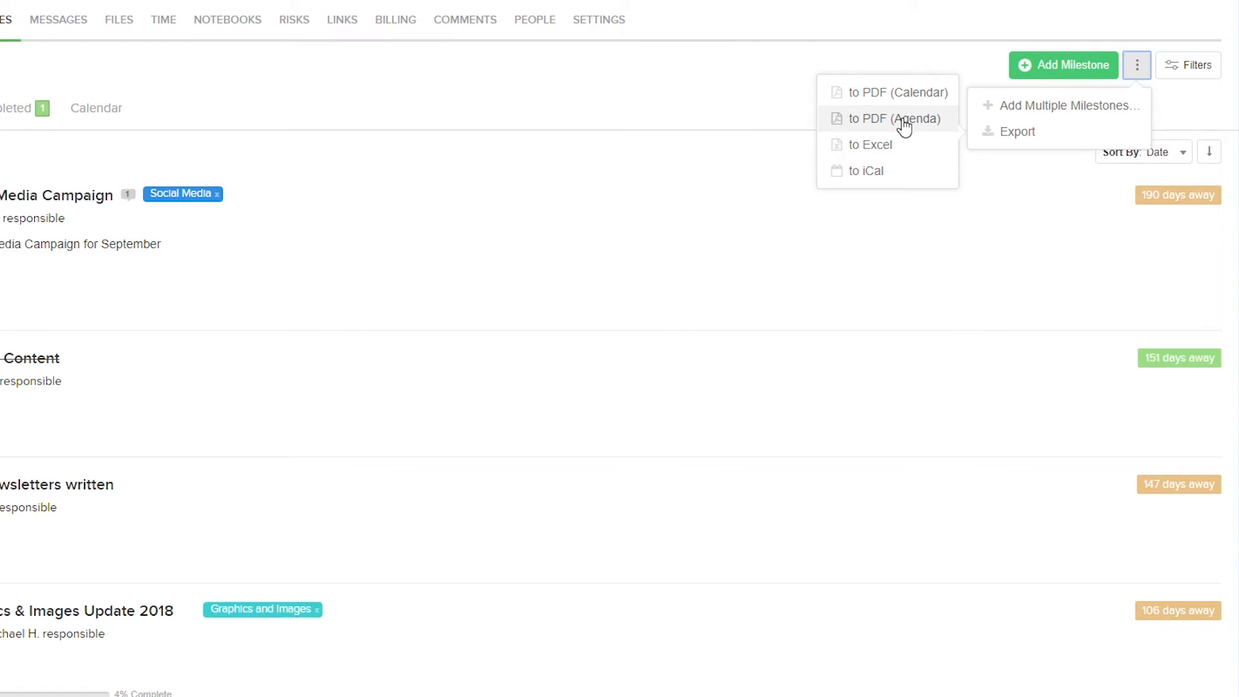
pyautogui.moveTo(893, 170)
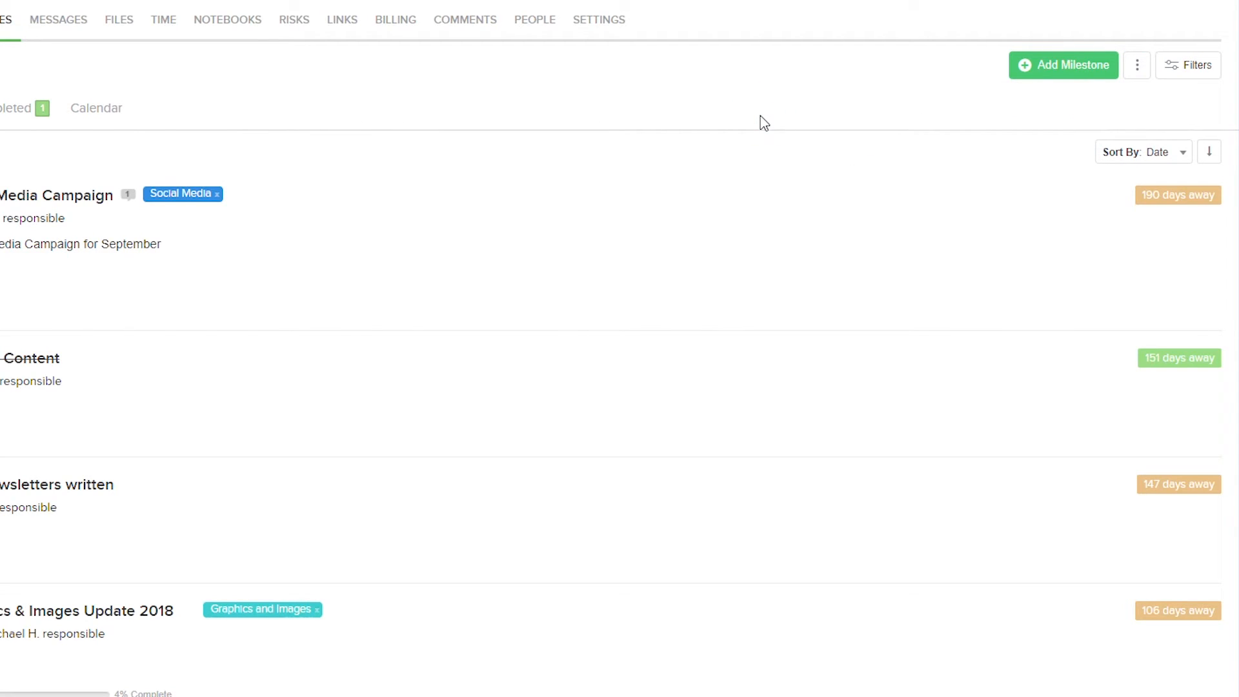
pyautogui.moveTo(1152, 112)
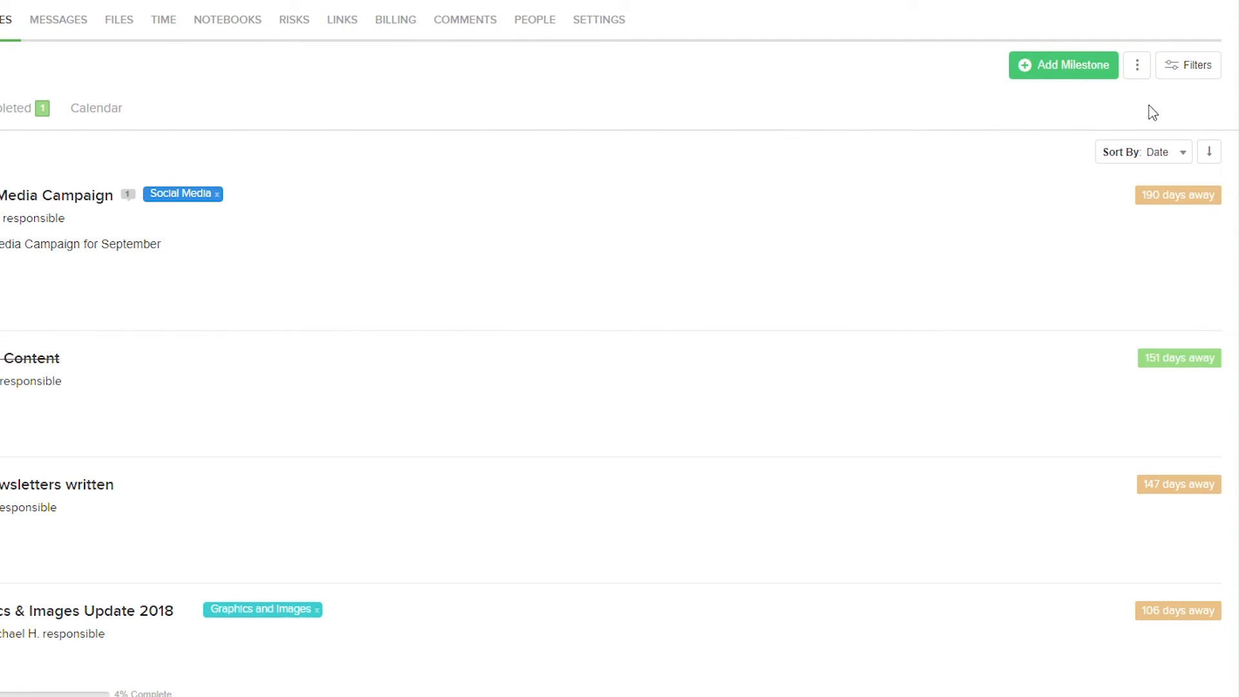
pyautogui.click(1187, 65)
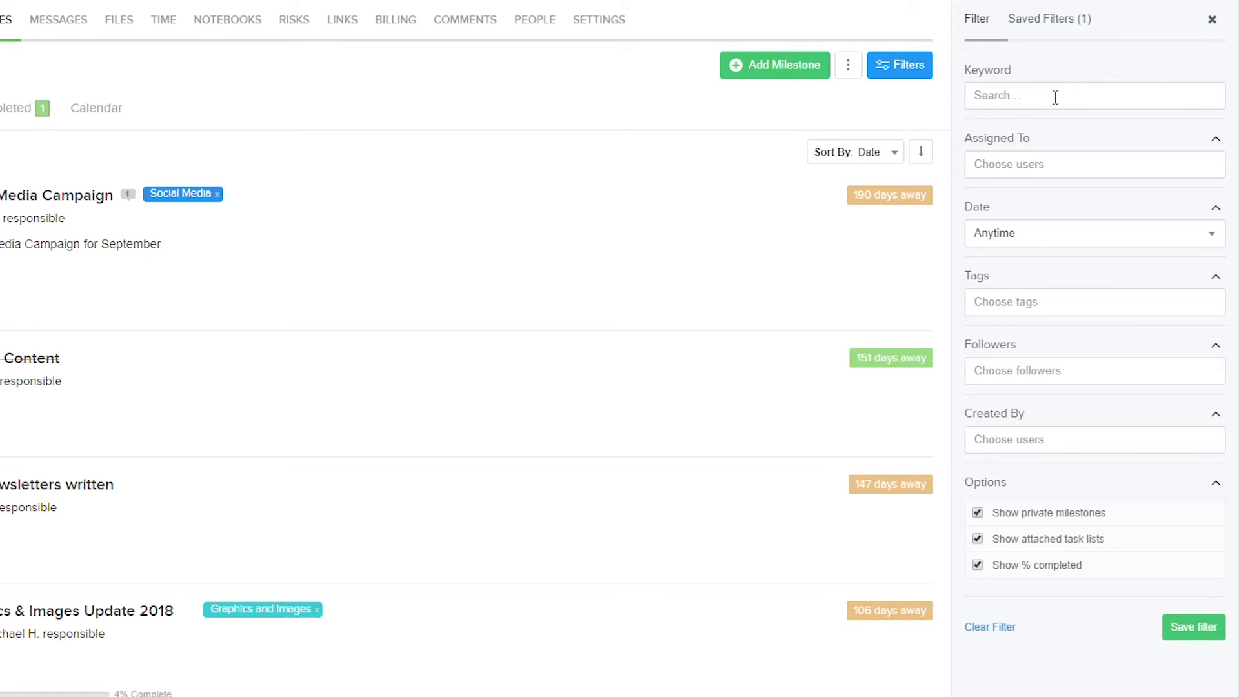
pyautogui.moveTo(1043, 164)
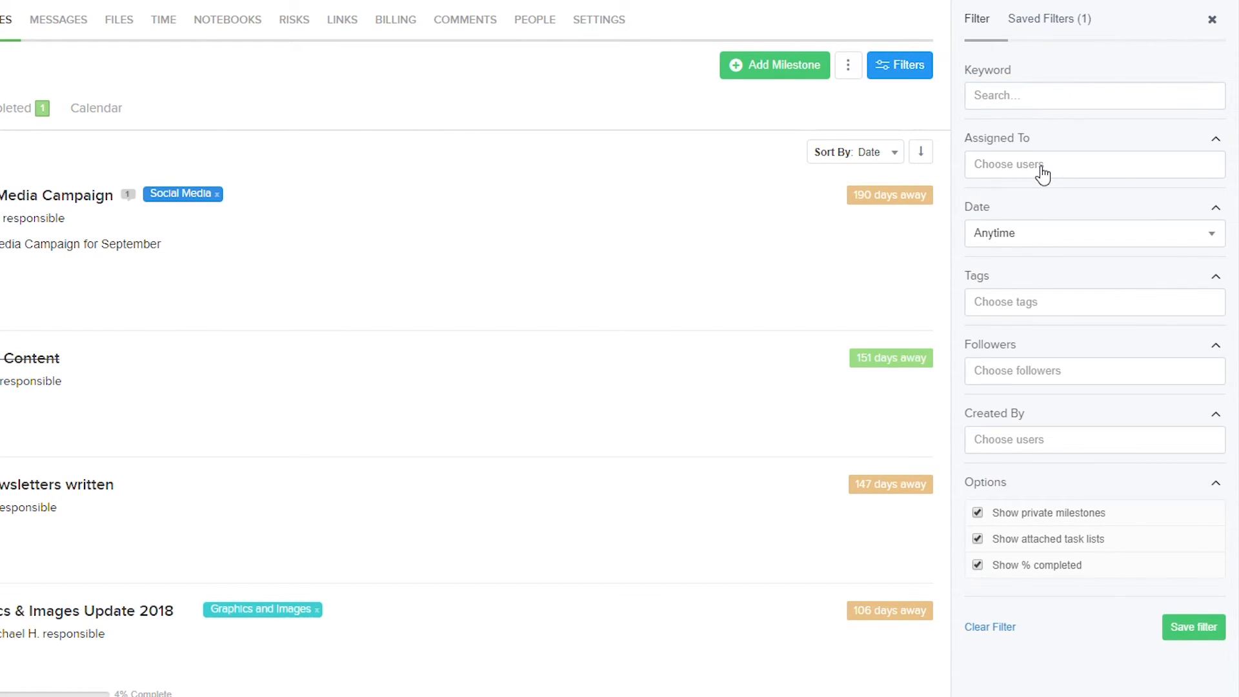
pyautogui.moveTo(1039, 236)
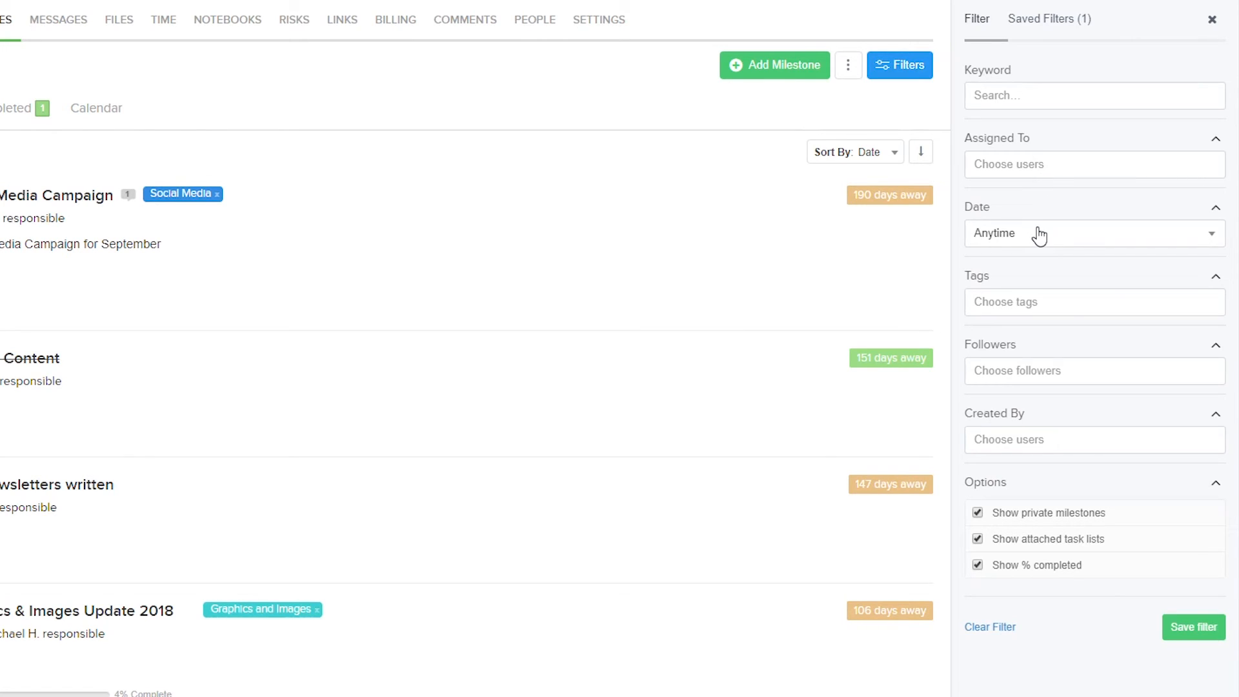
pyautogui.moveTo(1042, 378)
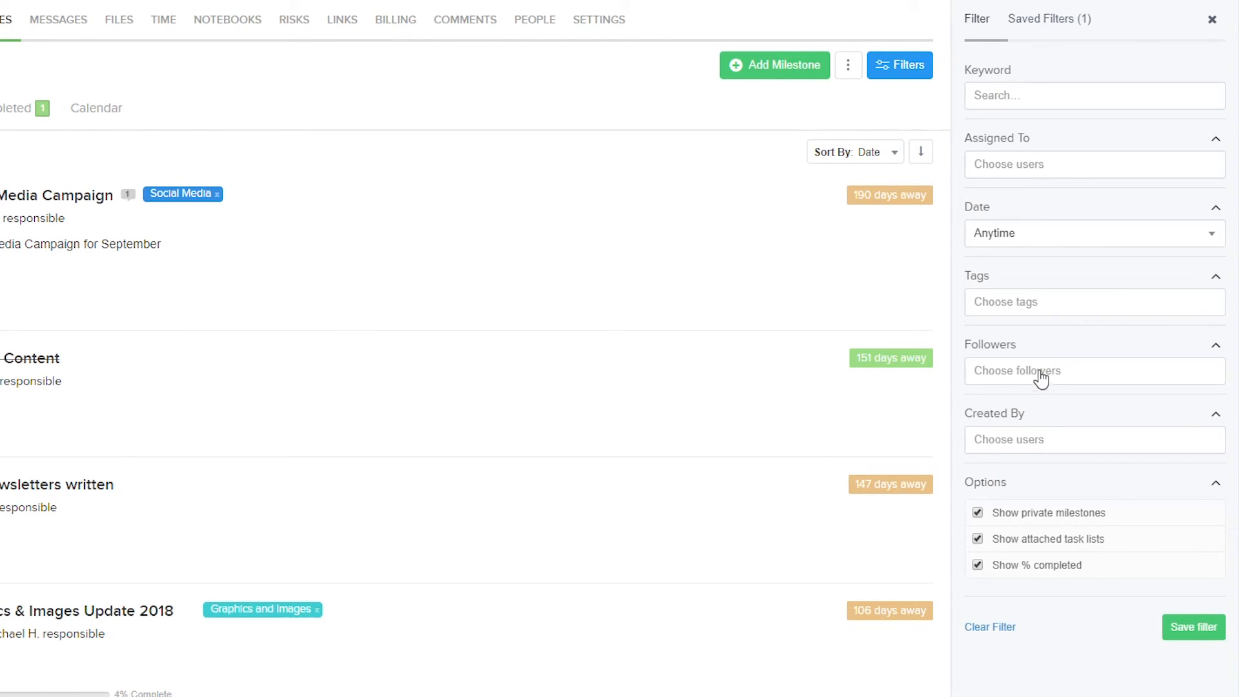
pyautogui.moveTo(1091, 419)
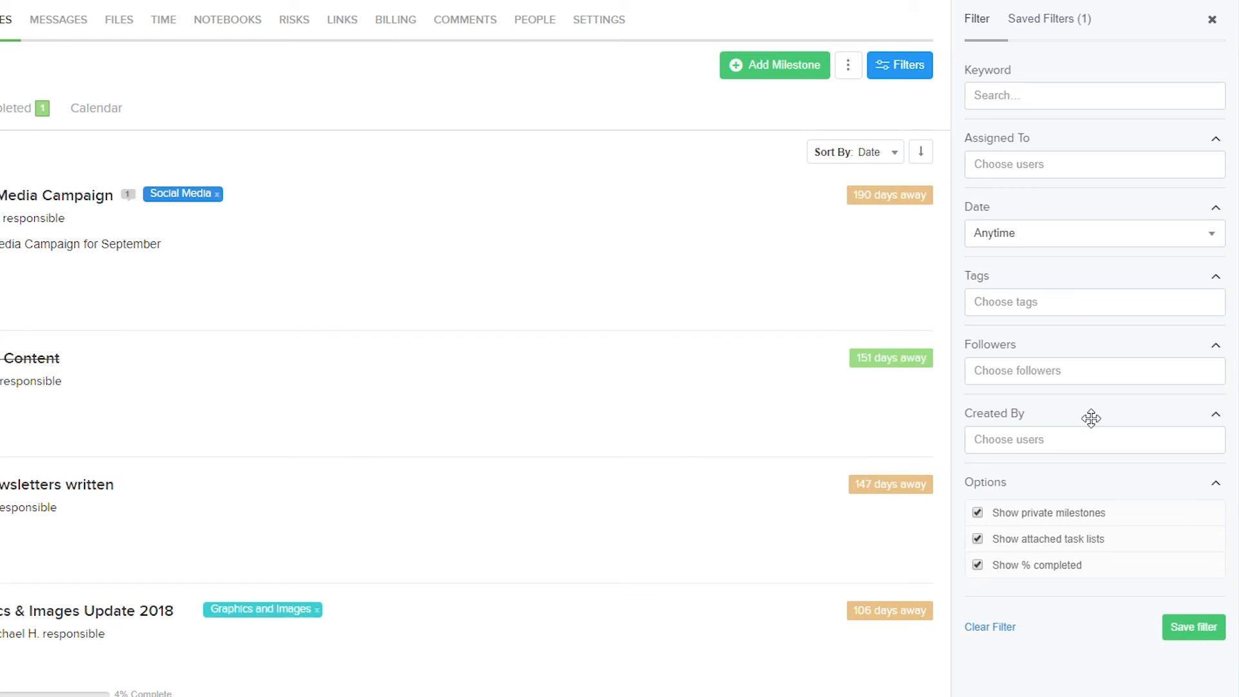
pyautogui.moveTo(1063, 515)
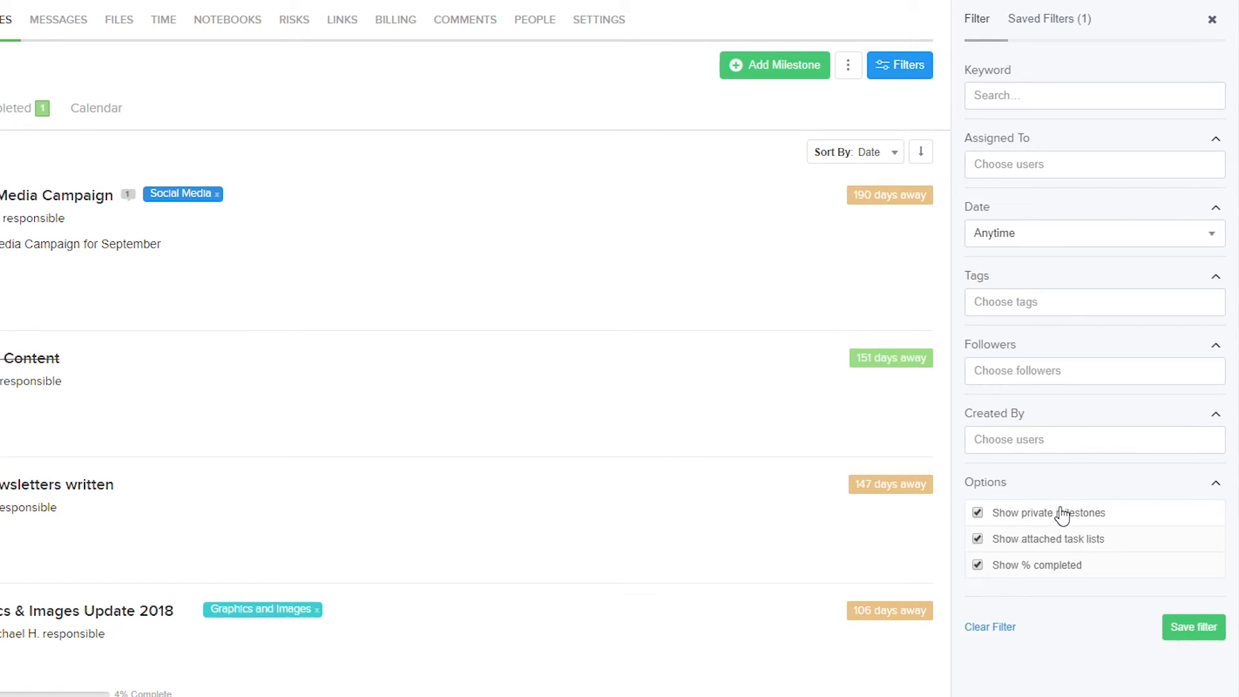
pyautogui.moveTo(1060, 549)
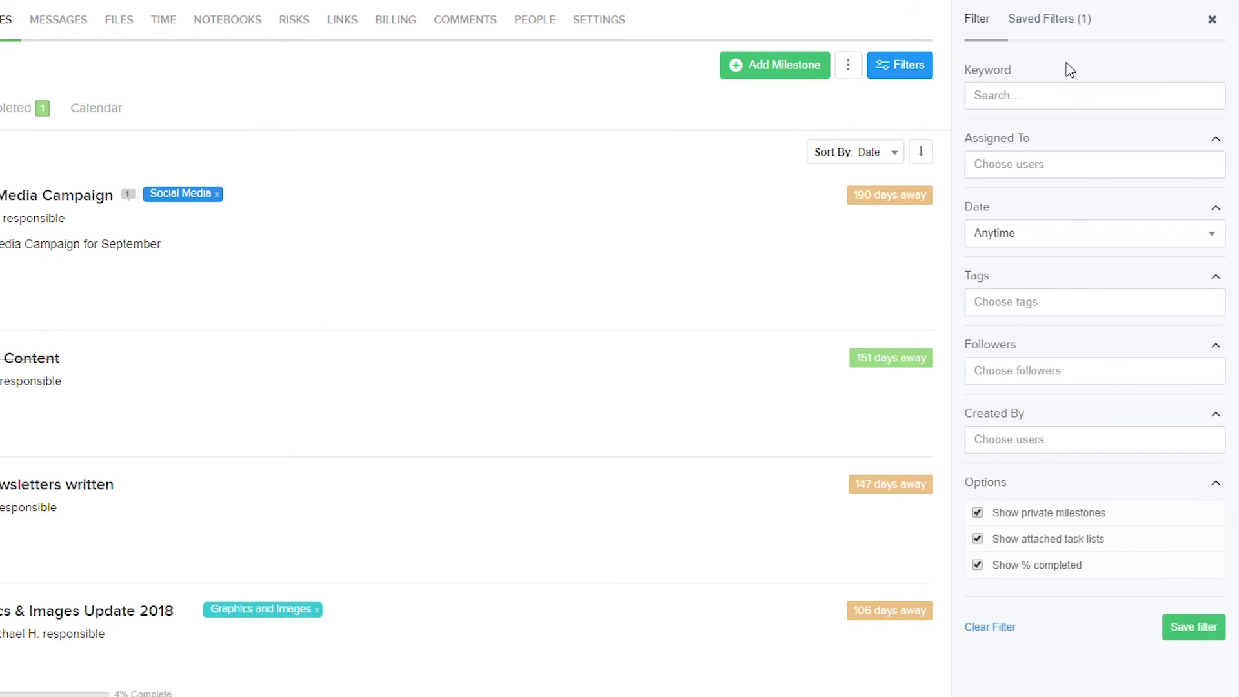
# Step: Switch the filter panel to the saved filters list
pyautogui.click(1049, 18)
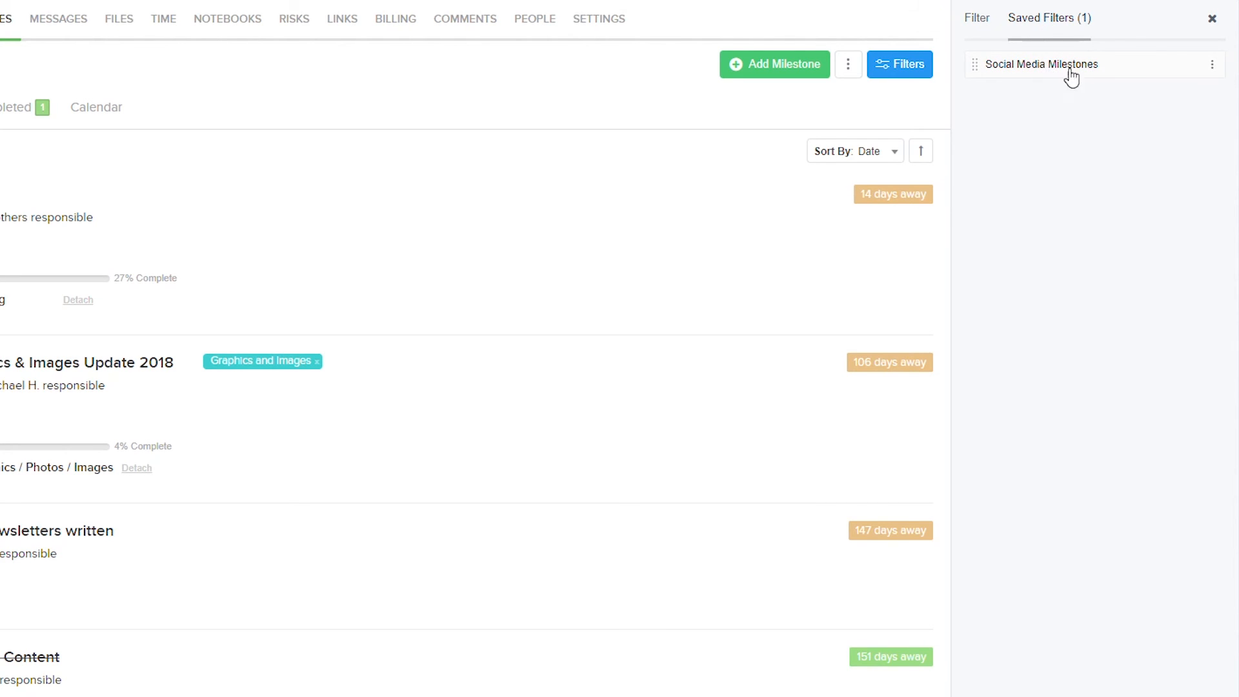
# Step: Show the edit, share and delete actions for the Social Media Milestones filter
pyautogui.click(1212, 64)
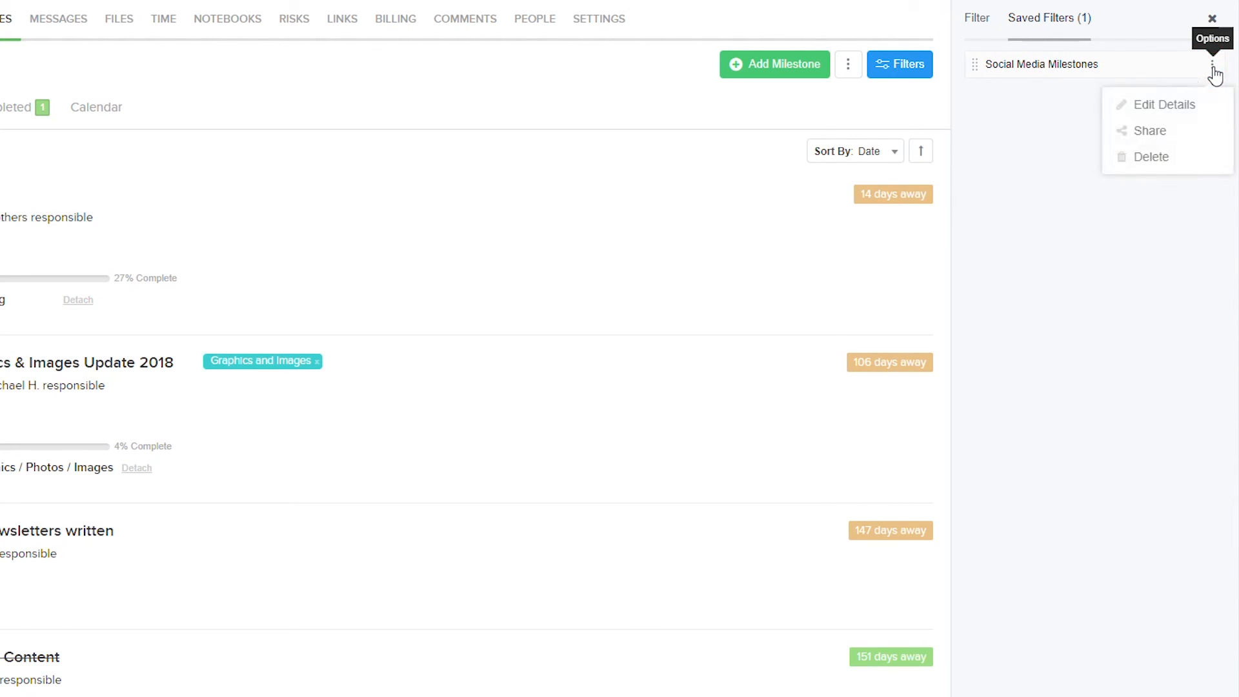
pyautogui.moveTo(1162, 104)
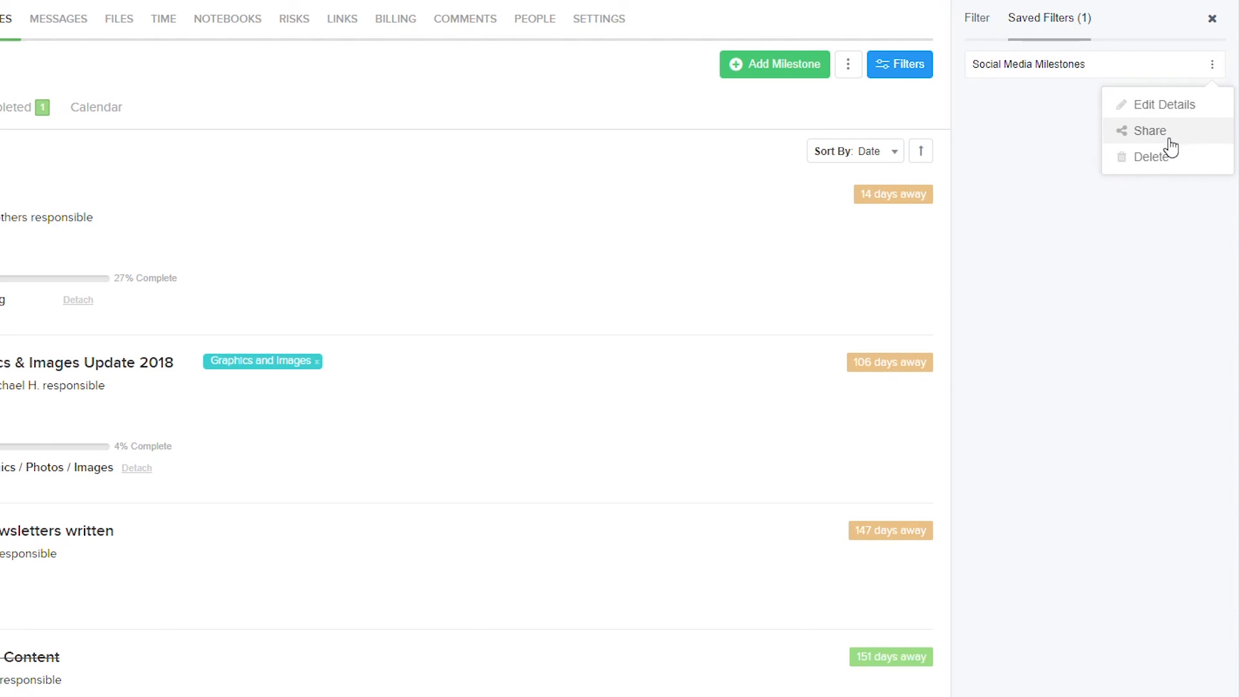
pyautogui.moveTo(853, 134)
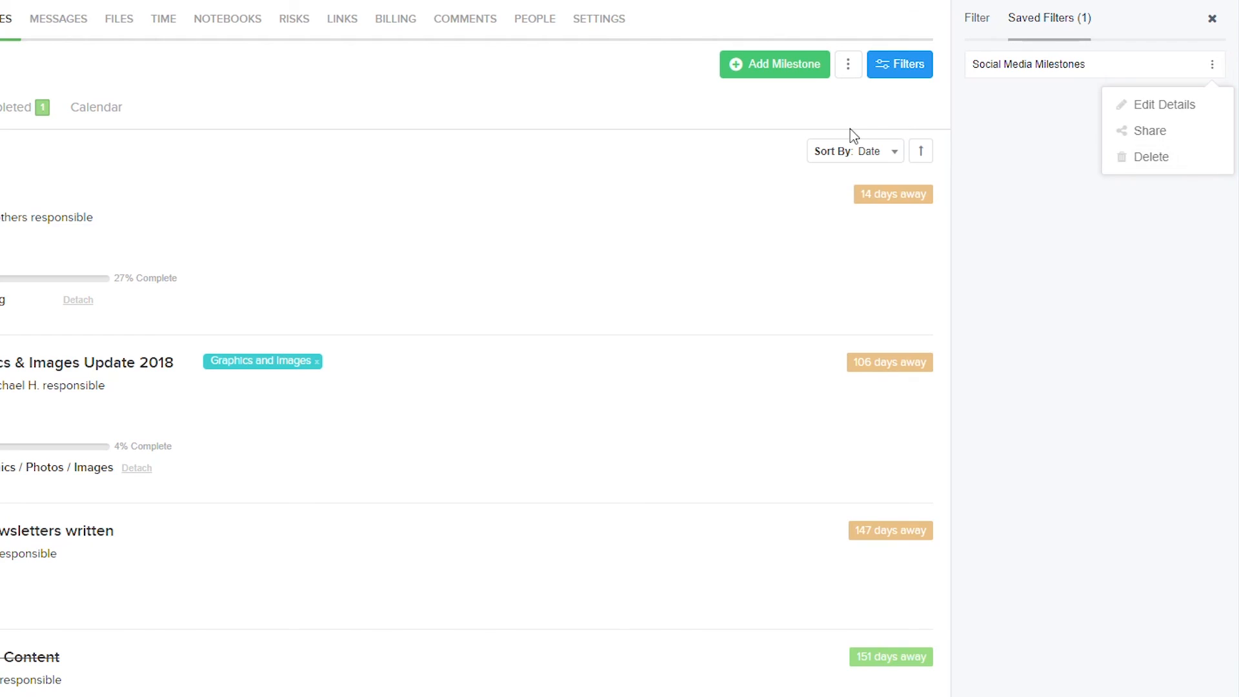